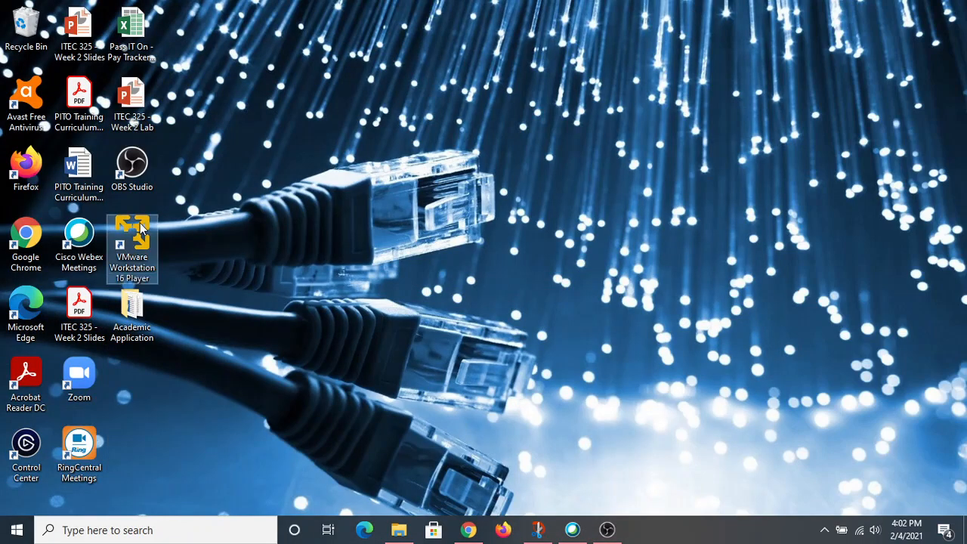
{"action": "mouse_move", "coordinate": [478, 202]}
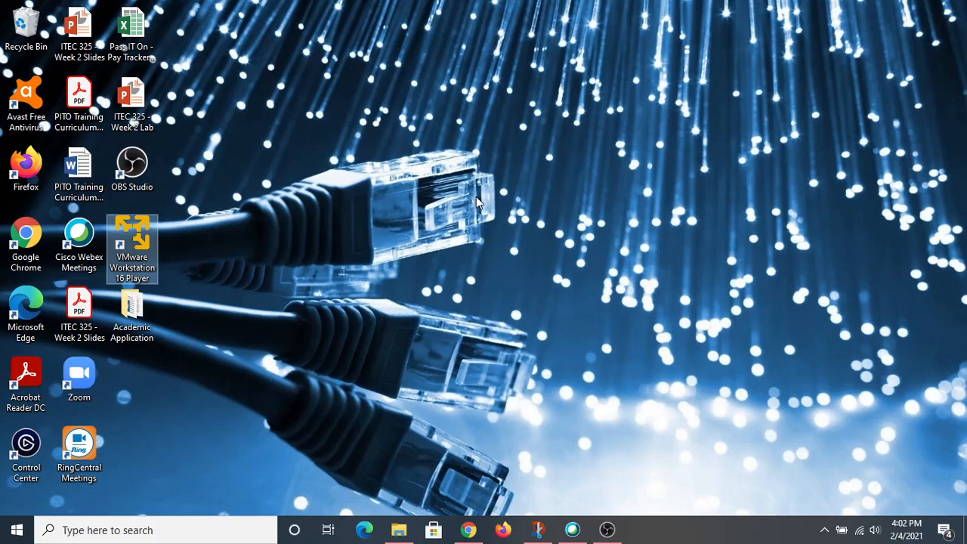
Step: Launch VMware Workstation 16 Player from its desktop shortcut
{"action": "double_click", "coordinate": [131, 238]}
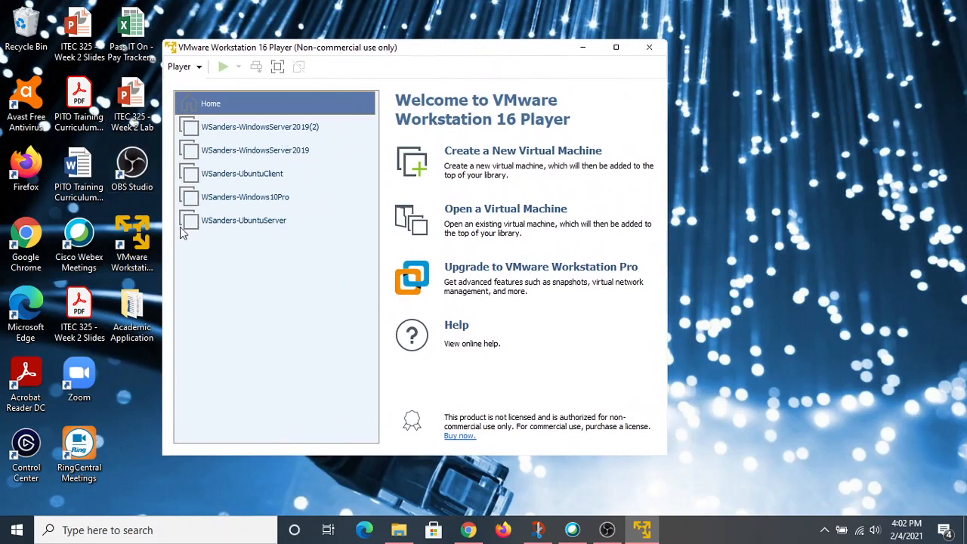
{"action": "mouse_move", "coordinate": [246, 229]}
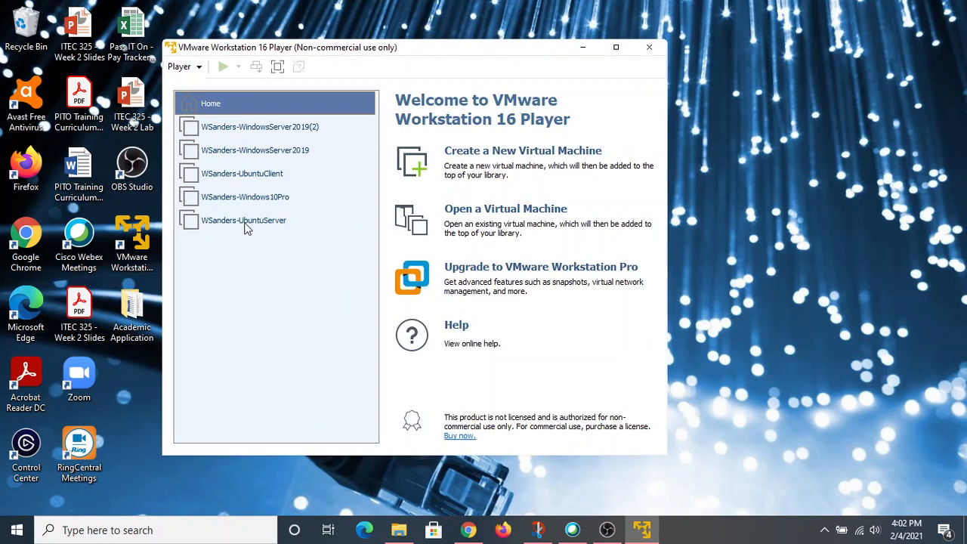
Step: Select the WSanders-UbuntuServer VM and power it on
{"action": "left_click", "coordinate": [244, 220]}
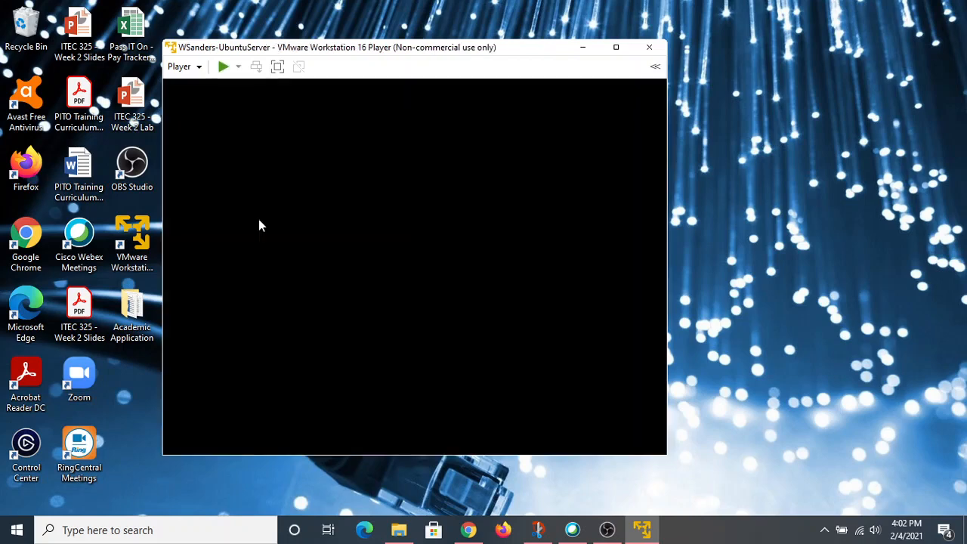
{"action": "left_click", "coordinate": [223, 67]}
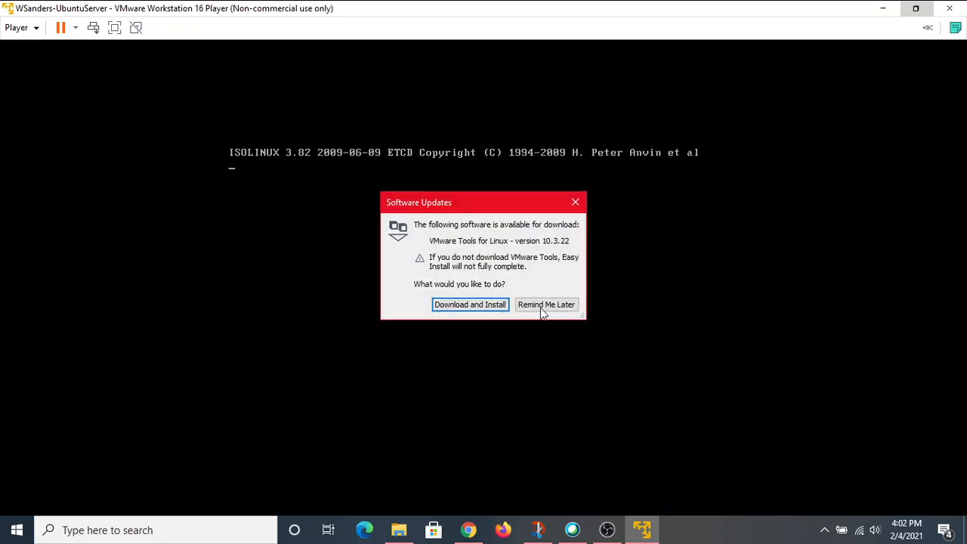
{"action": "mouse_move", "coordinate": [550, 251]}
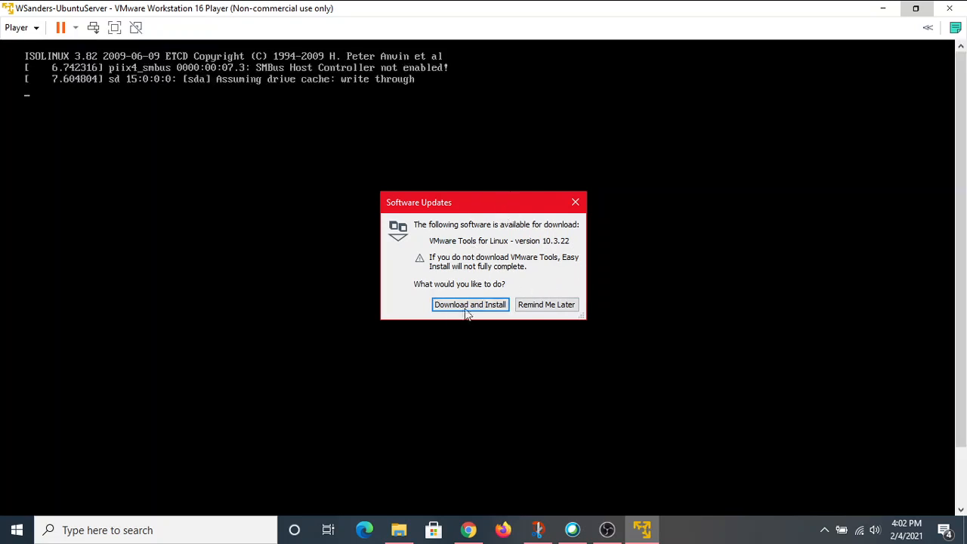
Step: Dismiss the VMware Tools Software Updates prompt and wait for the installer's language screen
{"action": "left_click", "coordinate": [469, 304]}
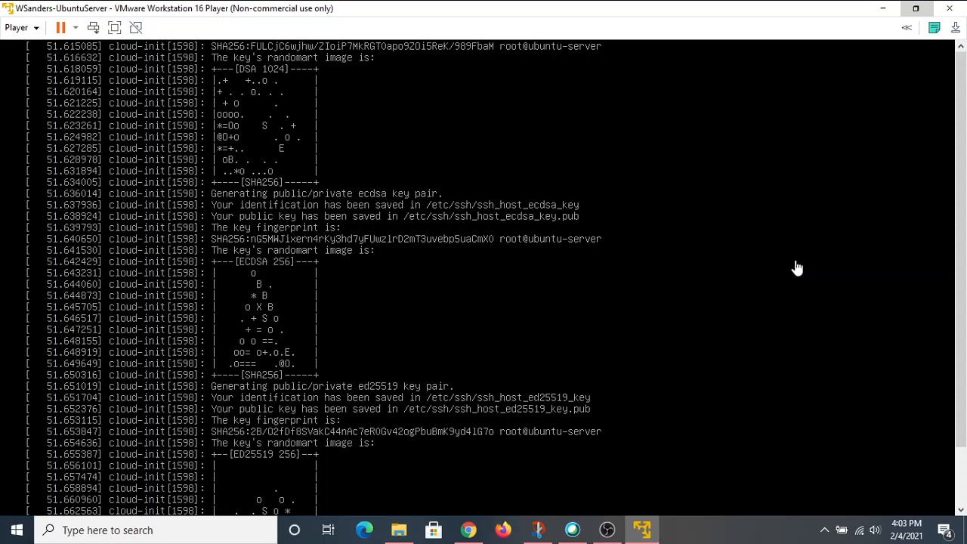
{"action": "mouse_move", "coordinate": [958, 183]}
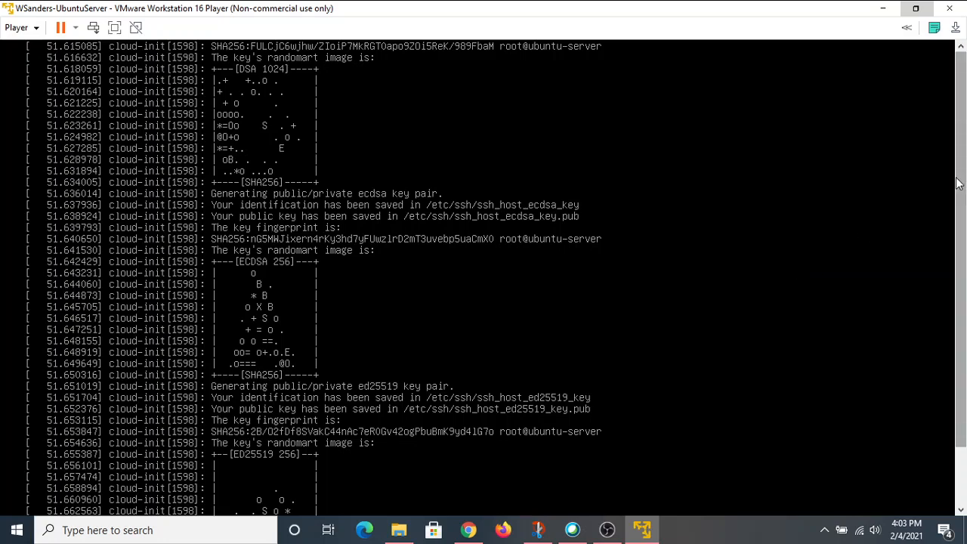
{"action": "scroll", "scroll_direction": "down", "scroll_amount": 3}
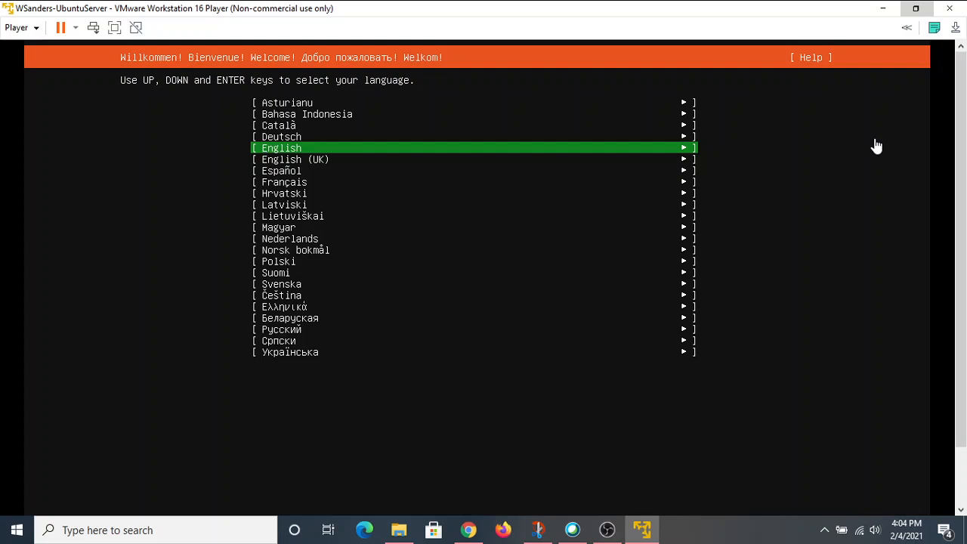
{"action": "mouse_move", "coordinate": [374, 148]}
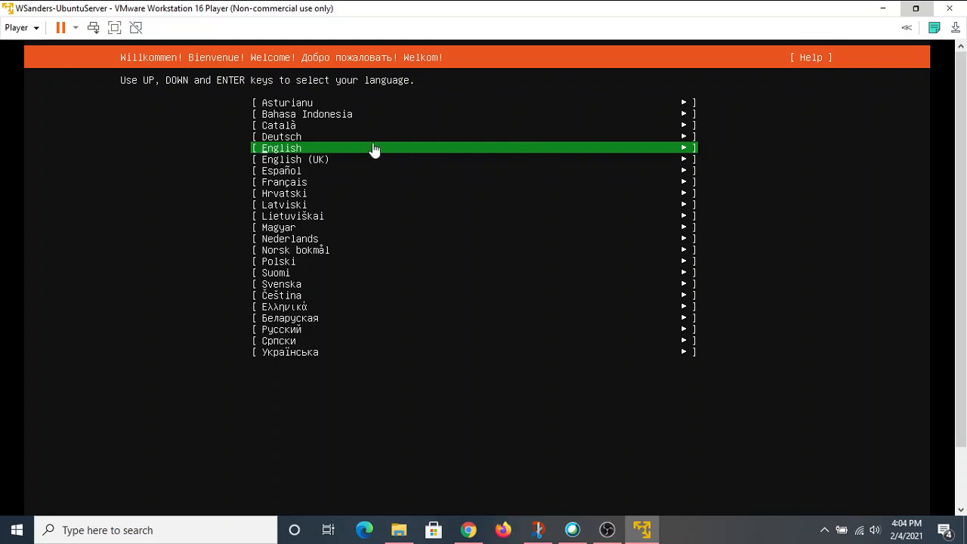
{"action": "mouse_move", "coordinate": [809, 143]}
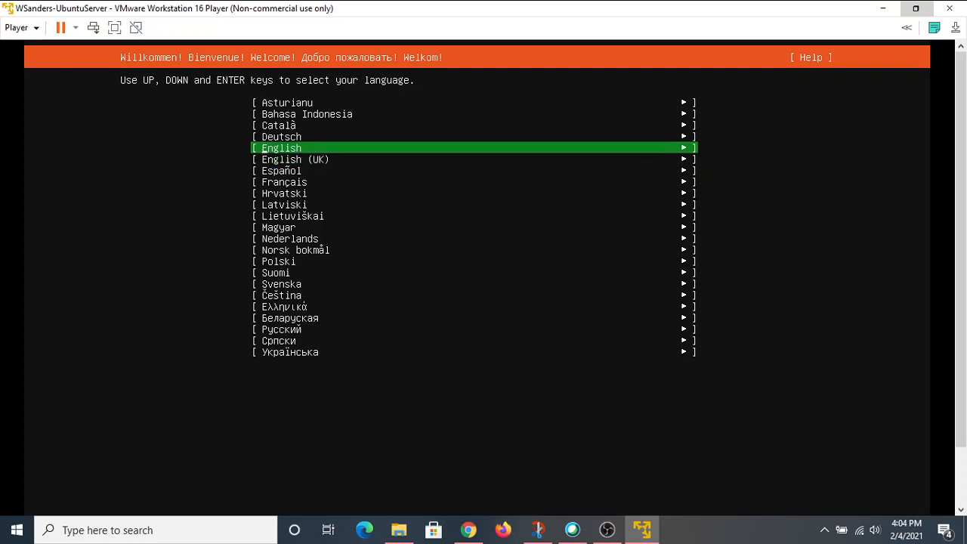
Step: Confirm English as the Ubuntu Server installer language
{"action": "key", "text": "Return"}
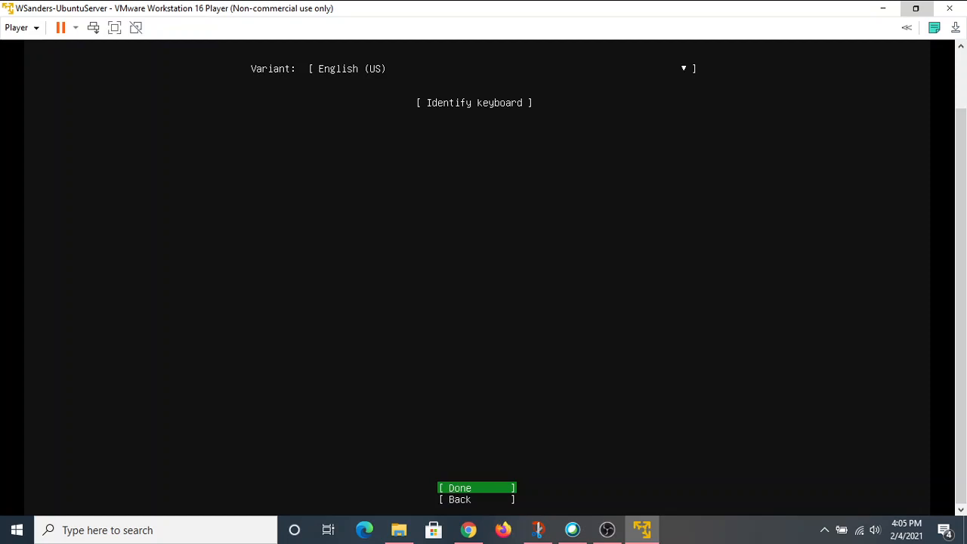
{"action": "mouse_move", "coordinate": [961, 272]}
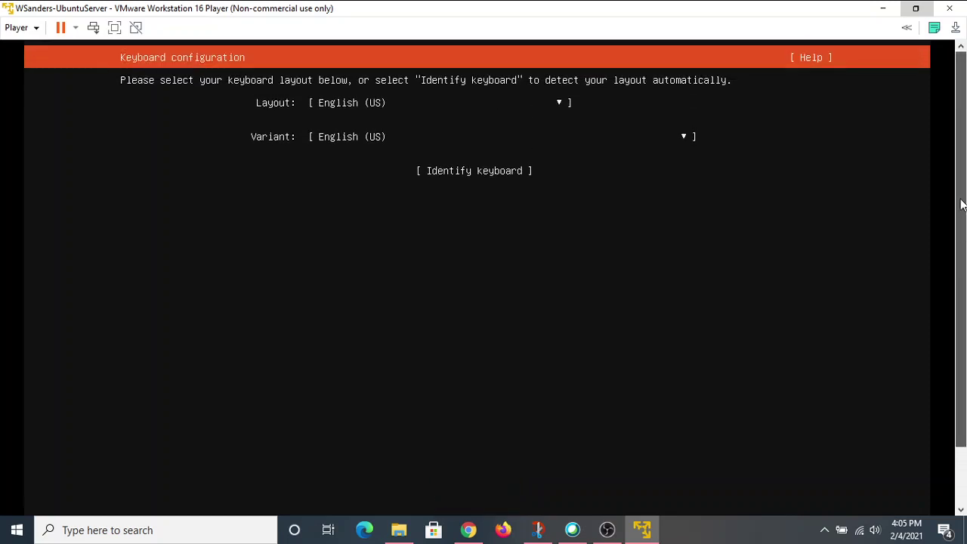
Step: Review the keyboard screen with Layout and Variant both English (US)
{"action": "scroll", "scroll_direction": "down", "scroll_amount": 3}
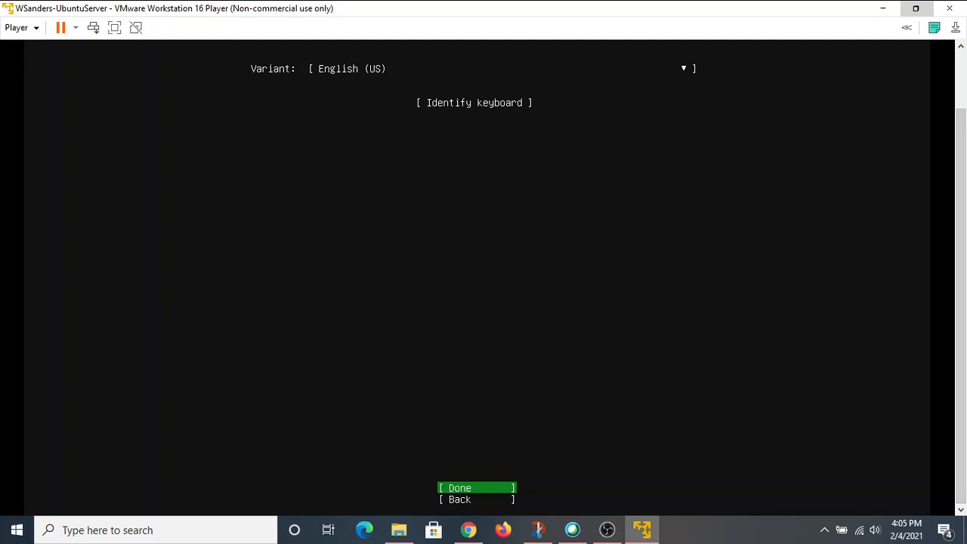
Step: Accept the English (US) keyboard, DHCP network configuration and an empty proxy
{"action": "left_click", "coordinate": [459, 487]}
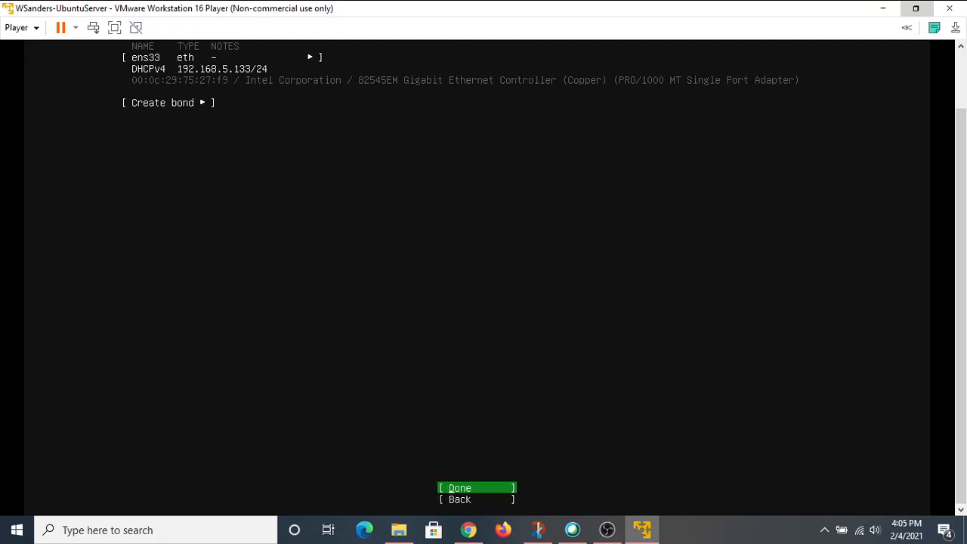
{"action": "left_click", "coordinate": [459, 487]}
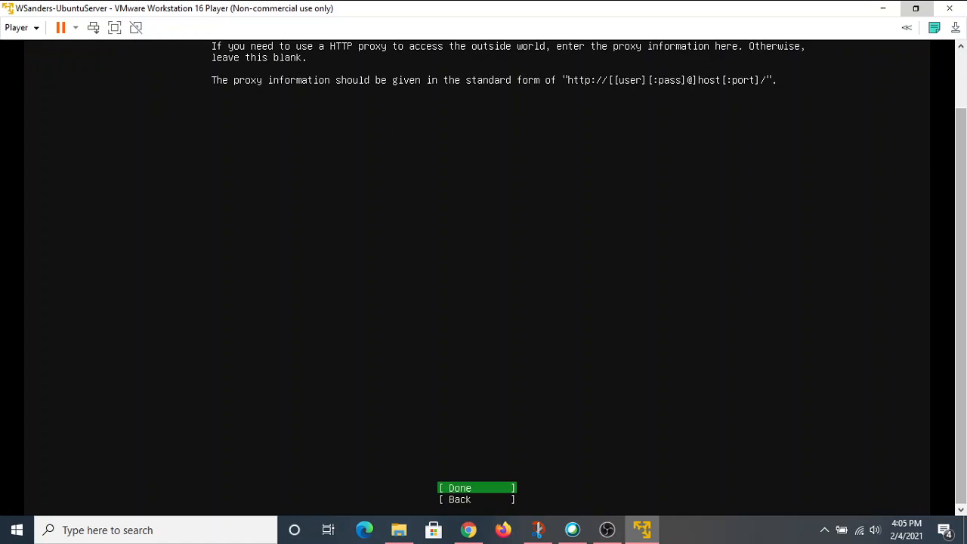
{"action": "left_click", "coordinate": [460, 487]}
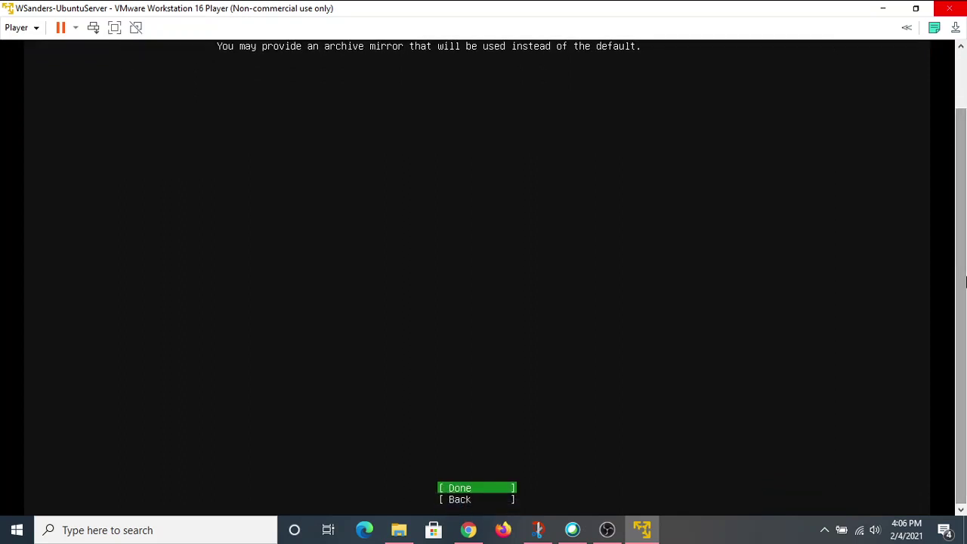
{"action": "mouse_move", "coordinate": [20, 440]}
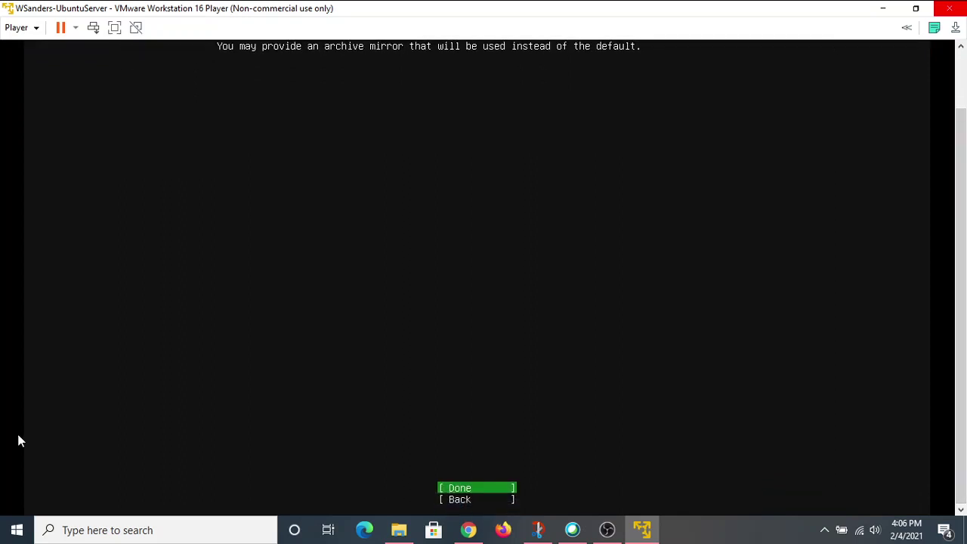
Step: Keep the default archive mirror and review the entire-disk LVM storage option
{"action": "left_click", "coordinate": [459, 487]}
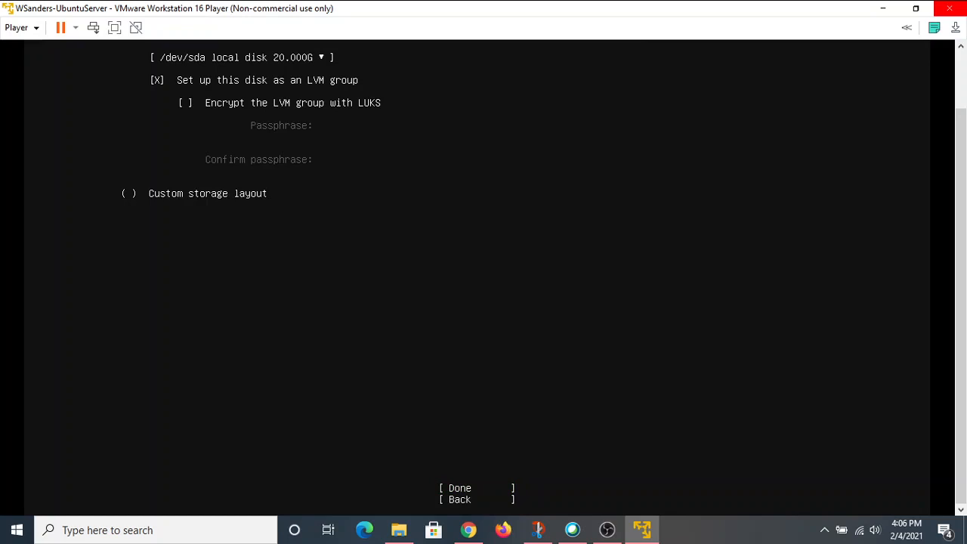
{"action": "mouse_move", "coordinate": [937, 297]}
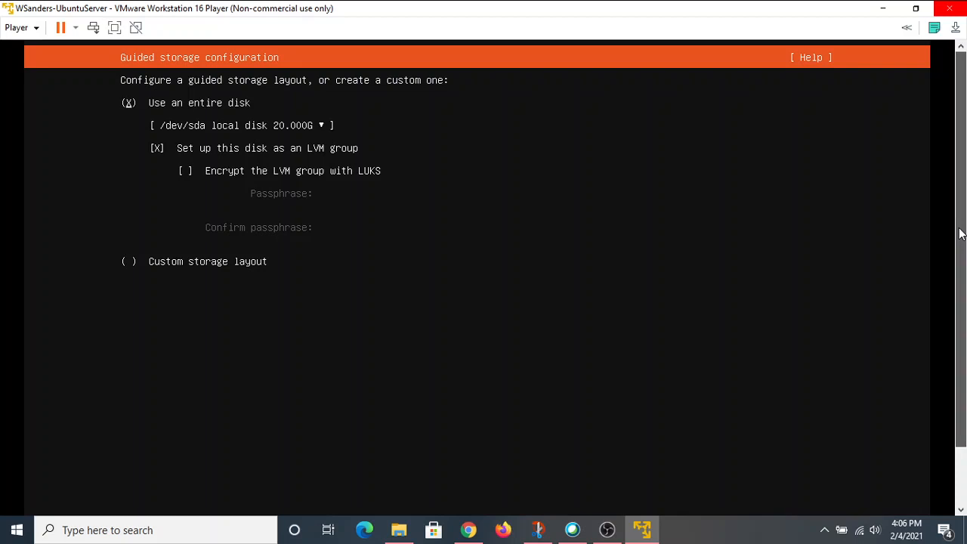
{"action": "scroll", "scroll_direction": "up", "scroll_amount": 3}
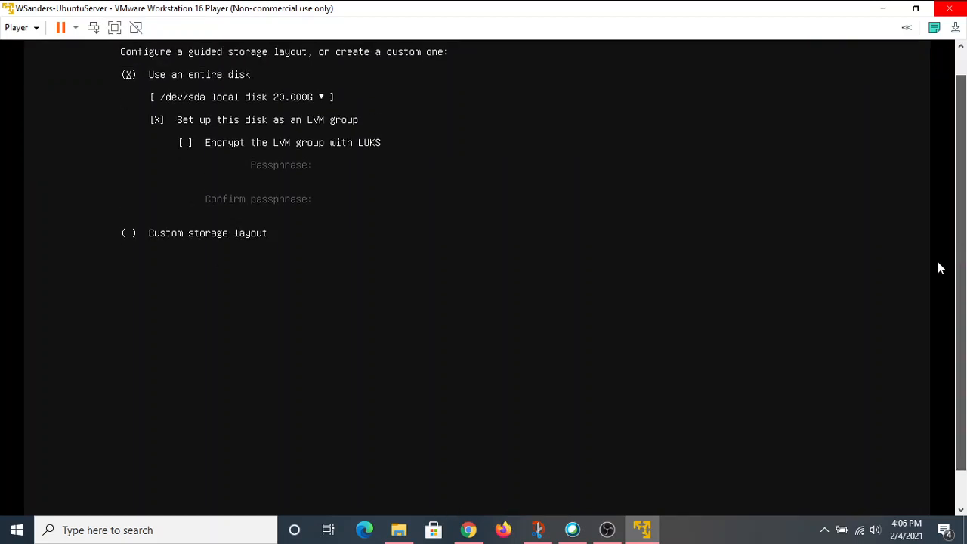
{"action": "scroll", "scroll_direction": "down", "scroll_amount": 3}
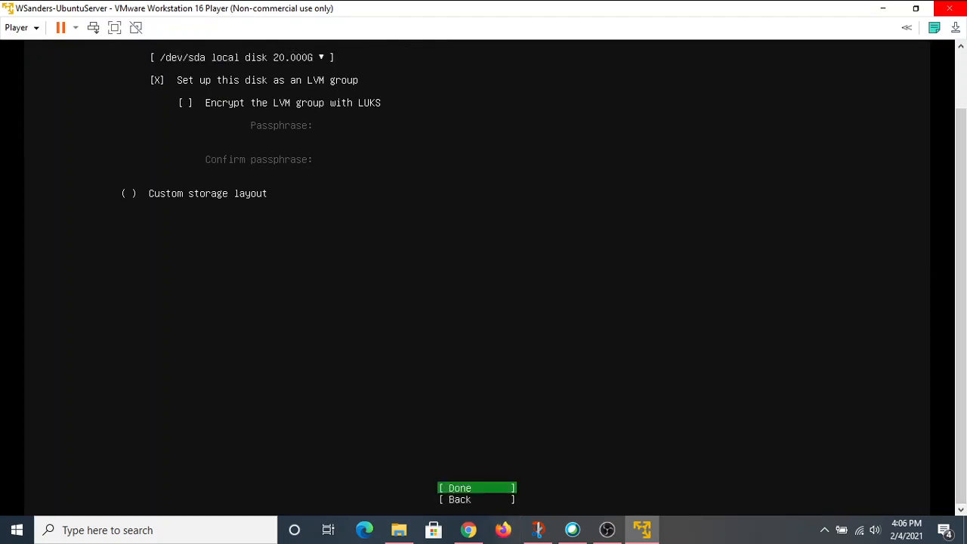
Step: Accept the LVM layout and storage summary, then confirm the destructive installation
{"action": "left_click", "coordinate": [459, 487]}
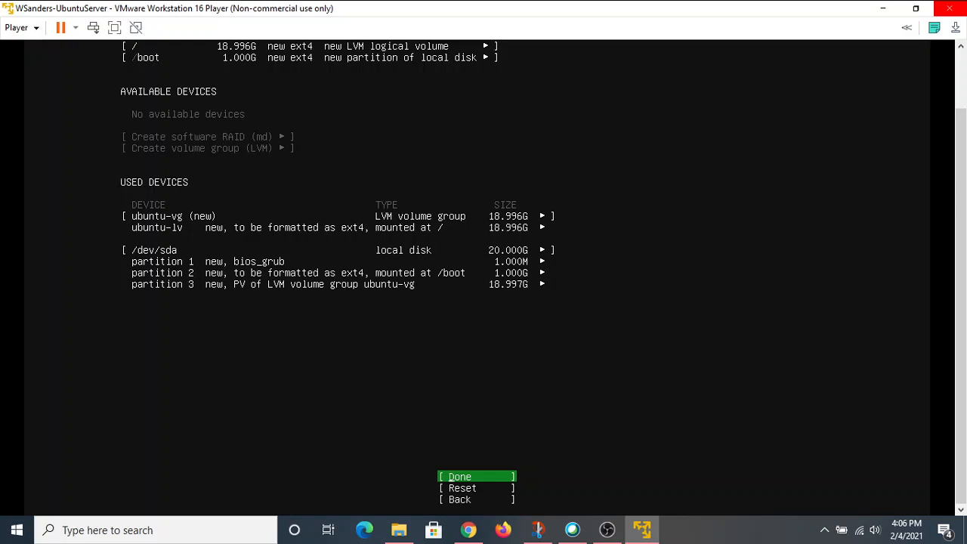
{"action": "mouse_move", "coordinate": [943, 159]}
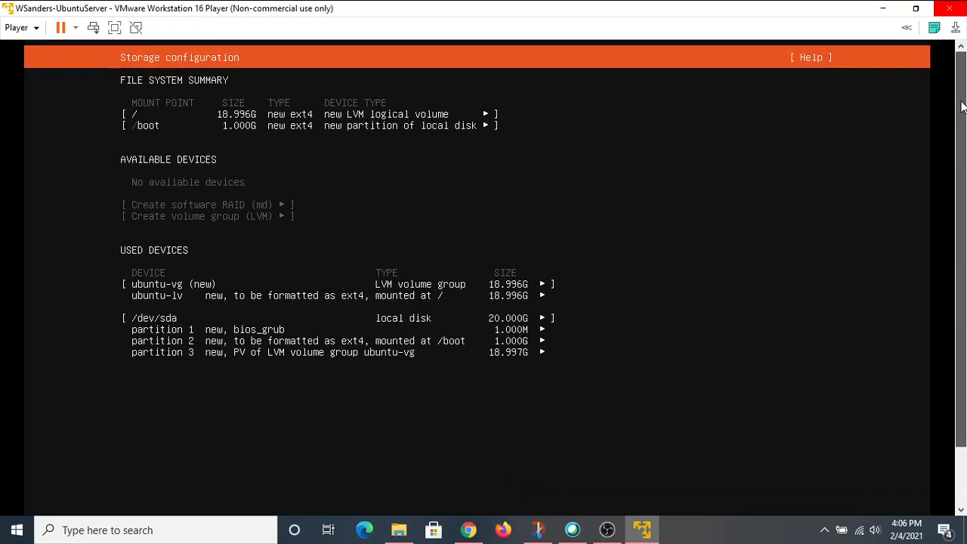
{"action": "mouse_move", "coordinate": [961, 102]}
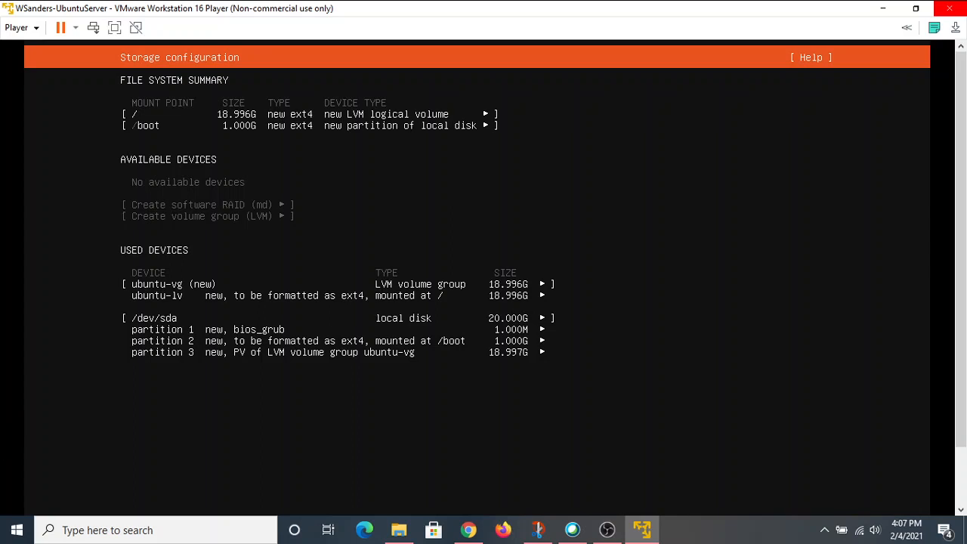
{"action": "mouse_move", "coordinate": [698, 158]}
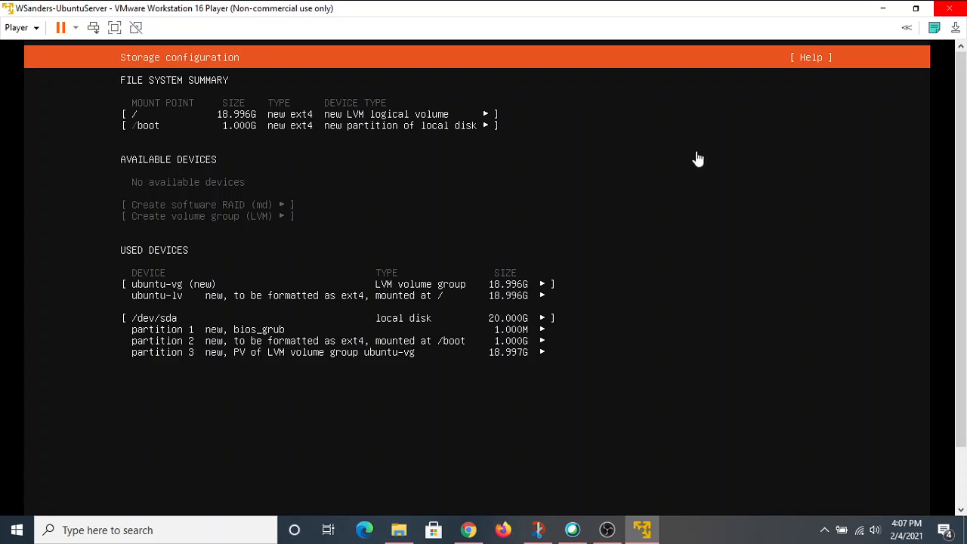
{"action": "scroll", "scroll_direction": "down", "scroll_amount": 3}
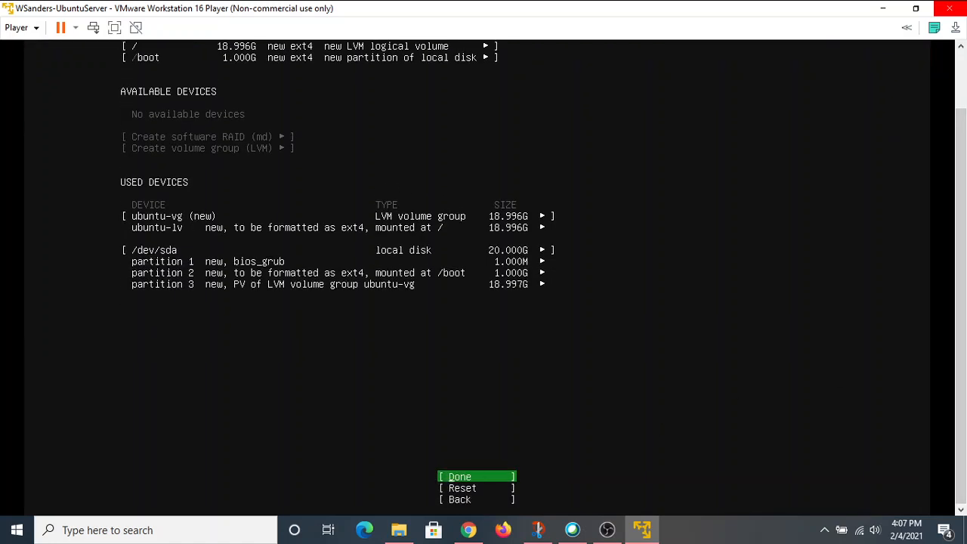
{"action": "left_click", "coordinate": [460, 476]}
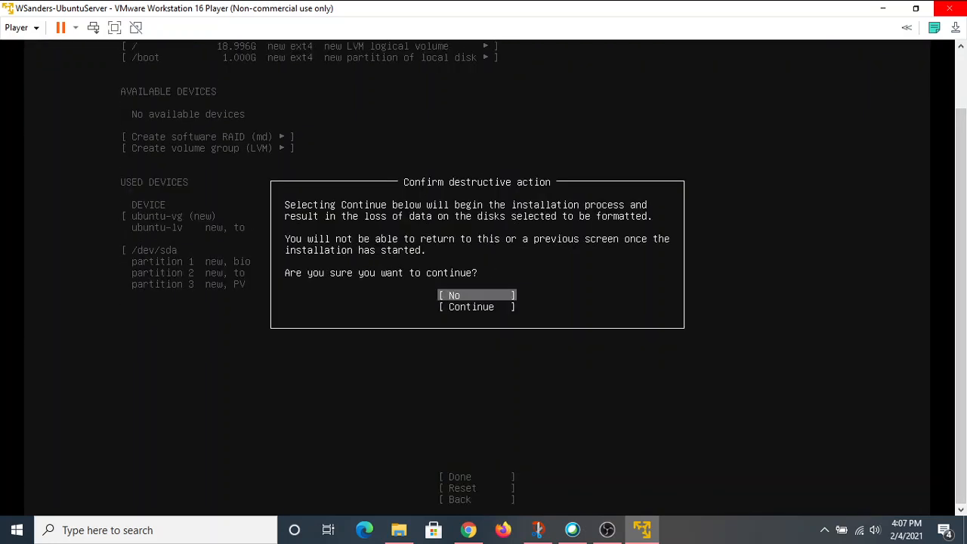
{"action": "key", "text": "Down"}
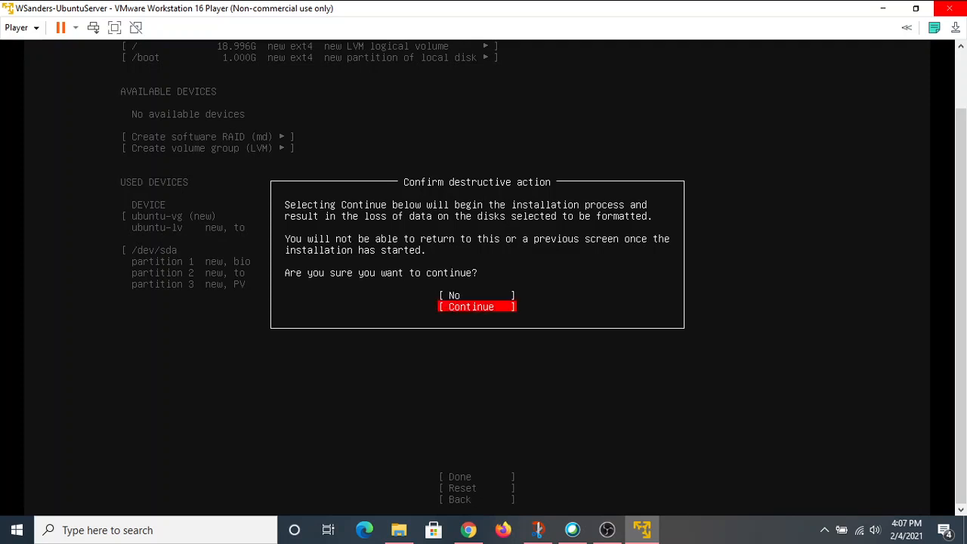
{"action": "left_click", "coordinate": [470, 306]}
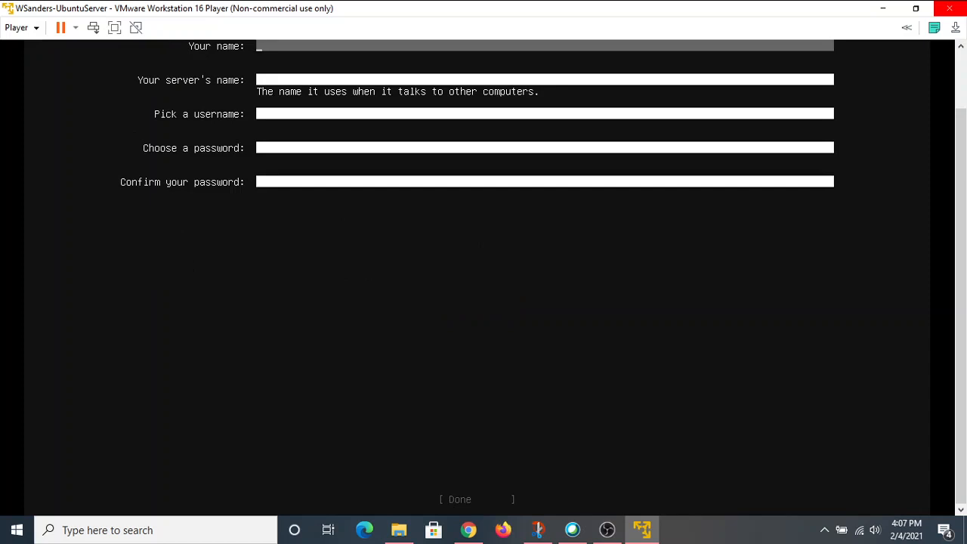
Step: Type 'wsanders' into the Your name field
{"action": "scroll", "scroll_direction": "up", "scroll_amount": 3}
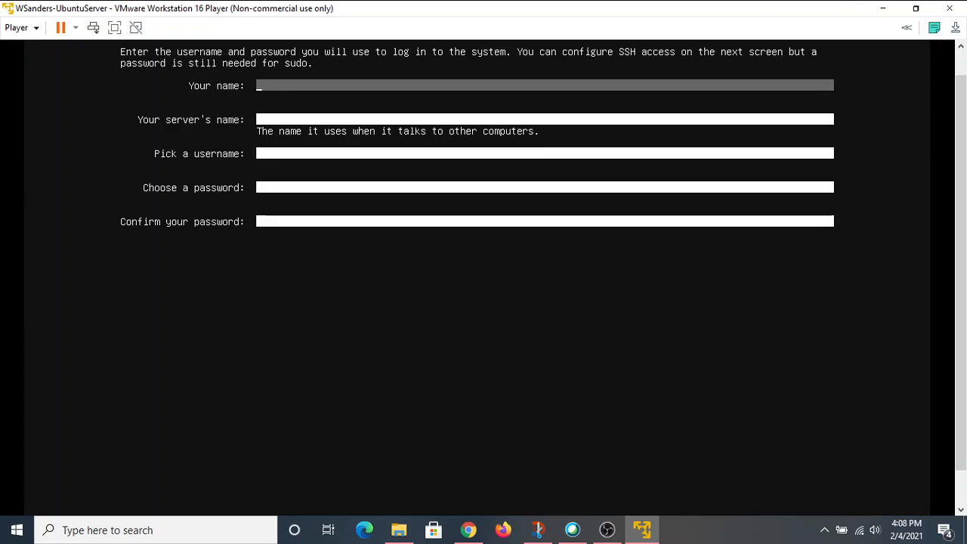
{"action": "type", "text": "w"}
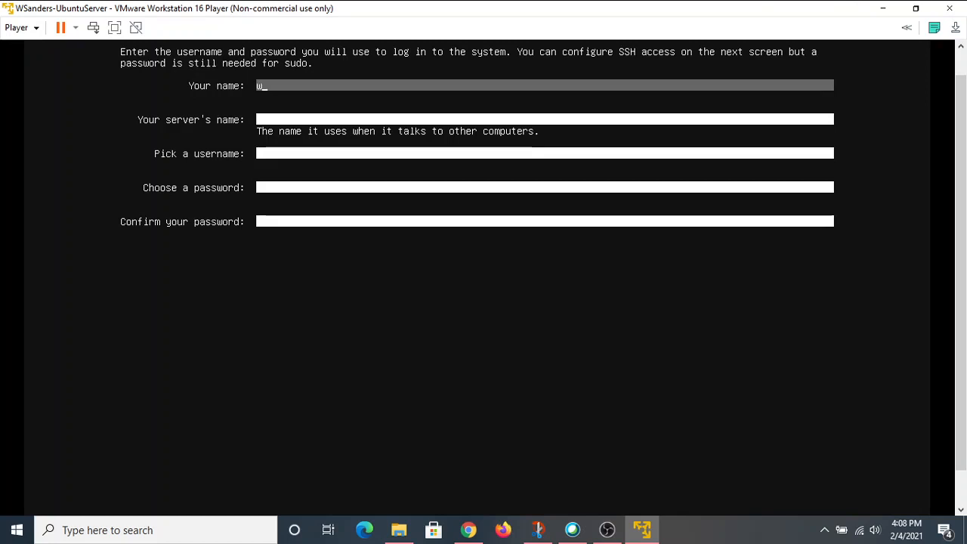
{"action": "type", "text": "sa"}
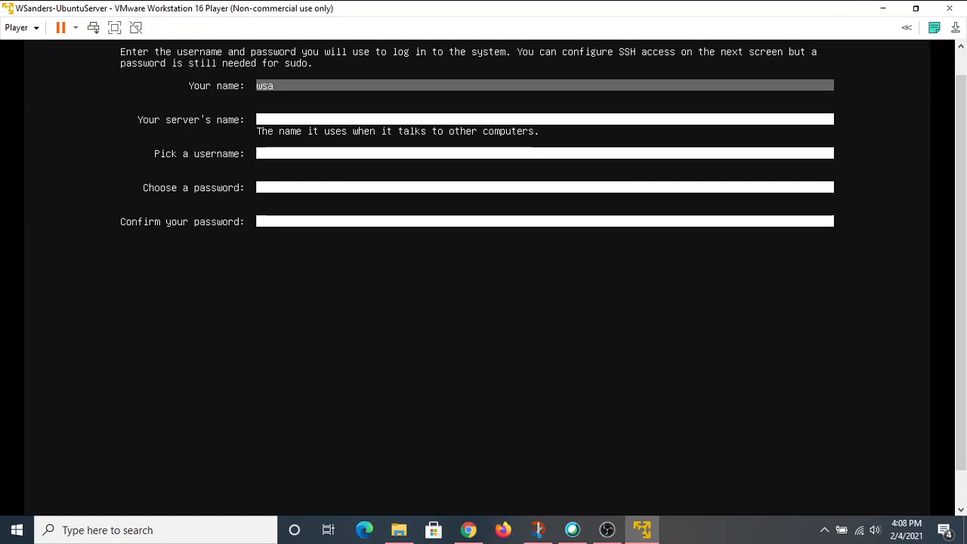
{"action": "type", "text": "nders"}
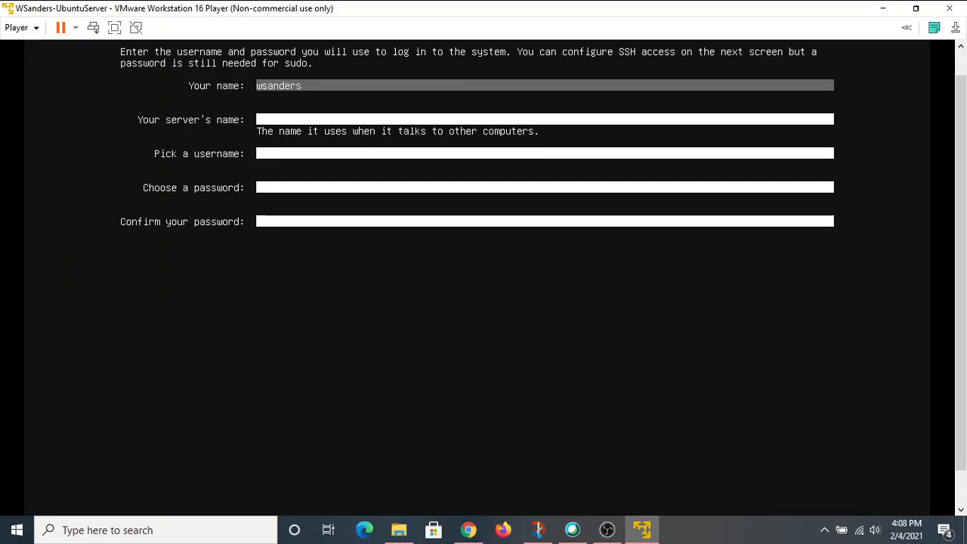
Step: Enter a server name ending in 'ubuntuserver'
{"action": "left_click", "coordinate": [544, 119]}
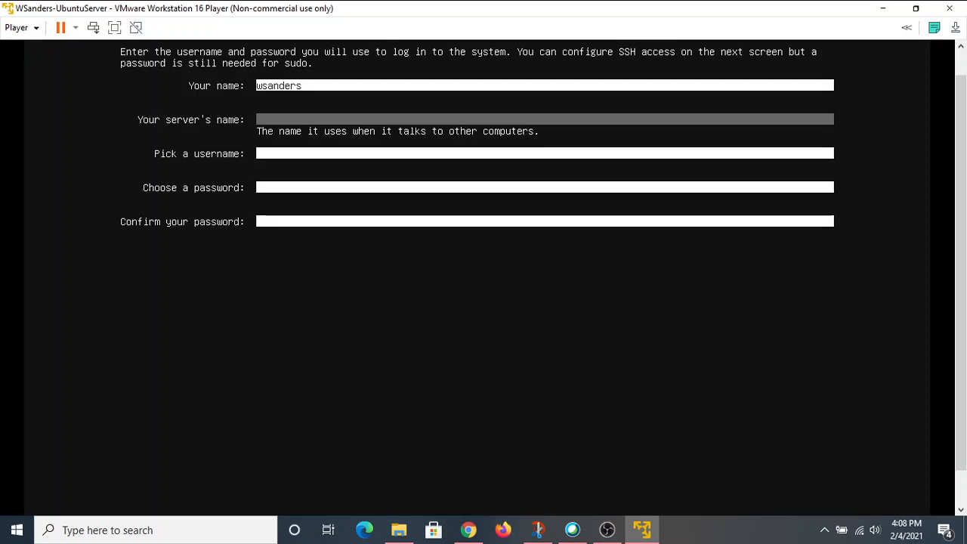
{"action": "type", "text": "n"}
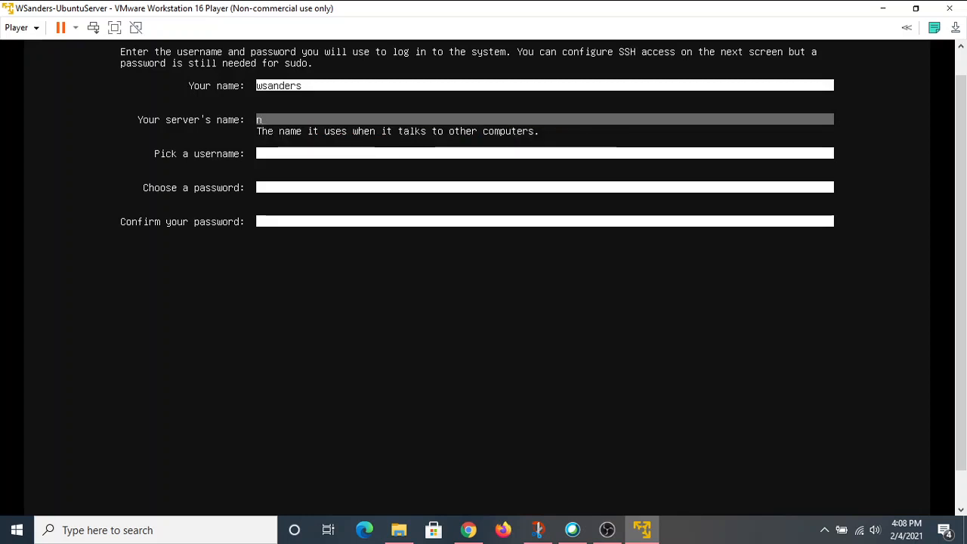
{"action": "key", "text": "backspace"}
{"action": "type", "text": "wsa"}
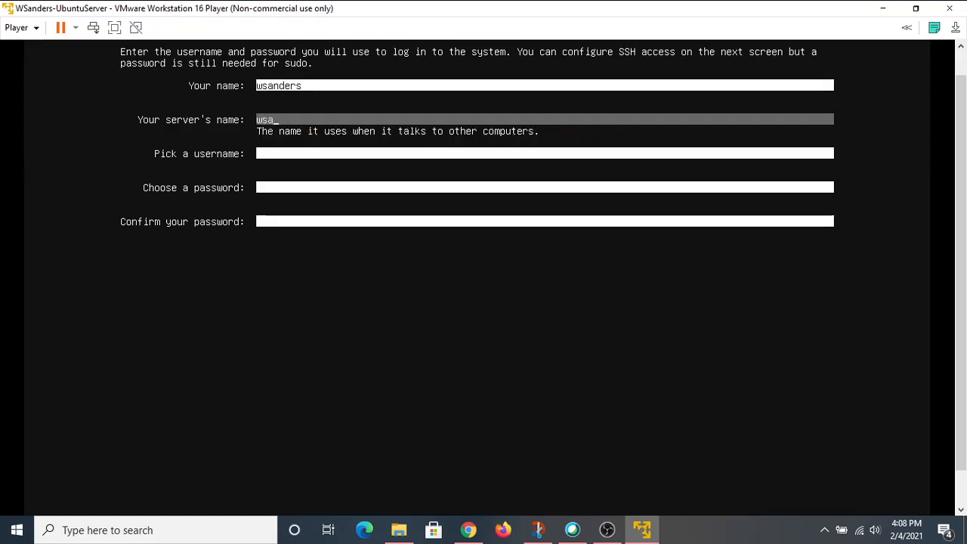
{"action": "key", "text": "backspace"}
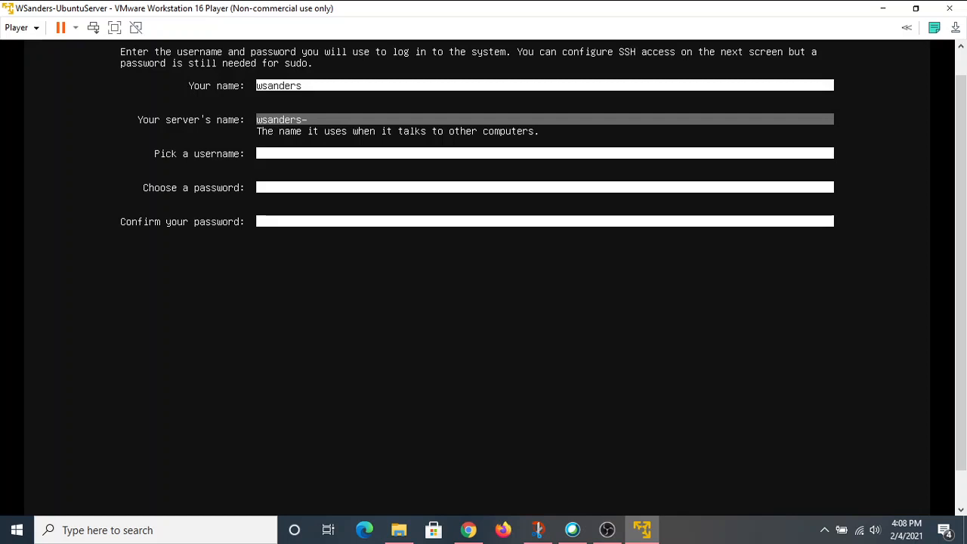
{"action": "type", "text": "u"}
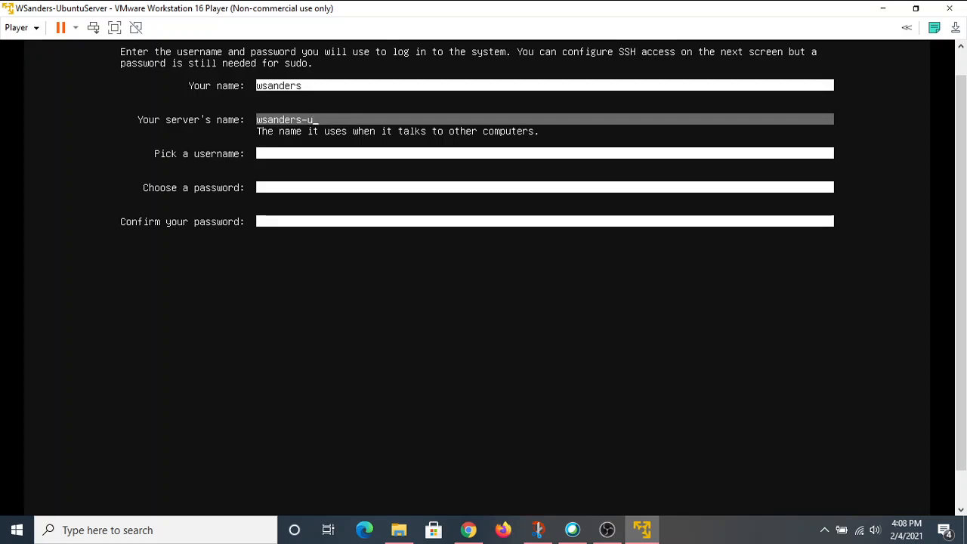
{"action": "type", "text": "buntu"}
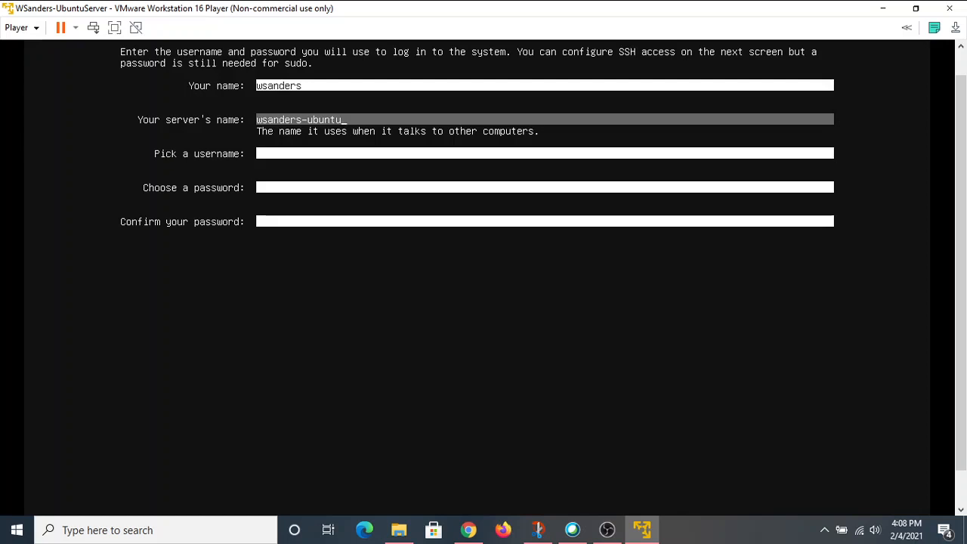
{"action": "type", "text": "s"}
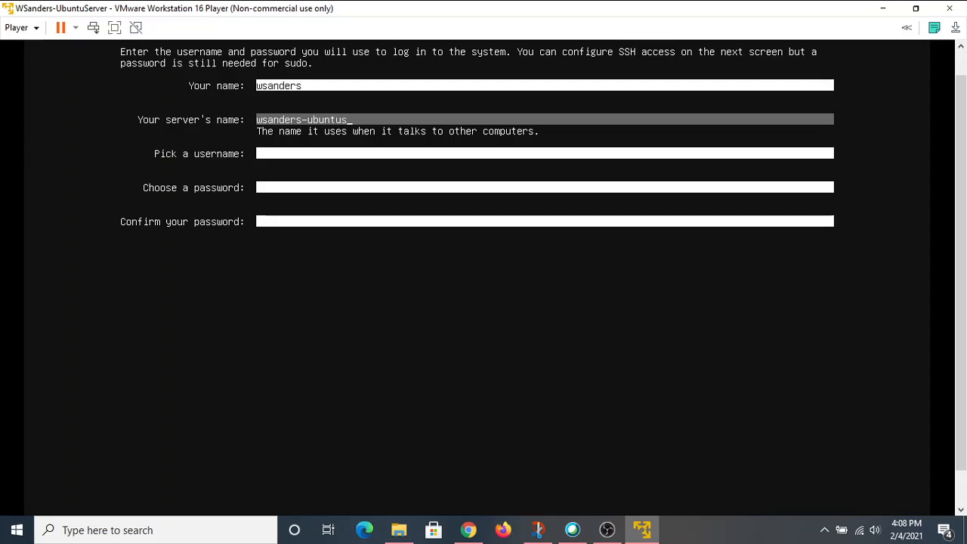
{"action": "type", "text": "erver"}
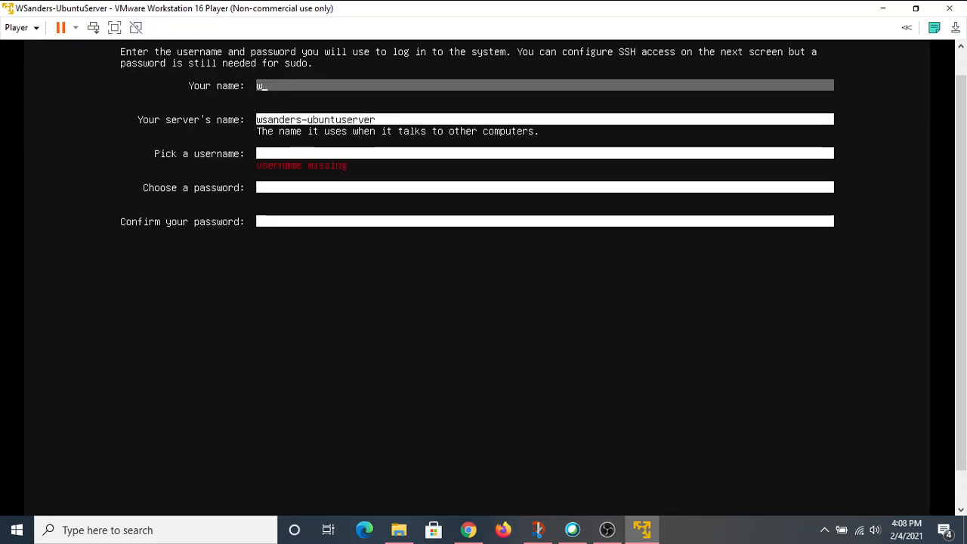
{"action": "type", "text": "illie"}
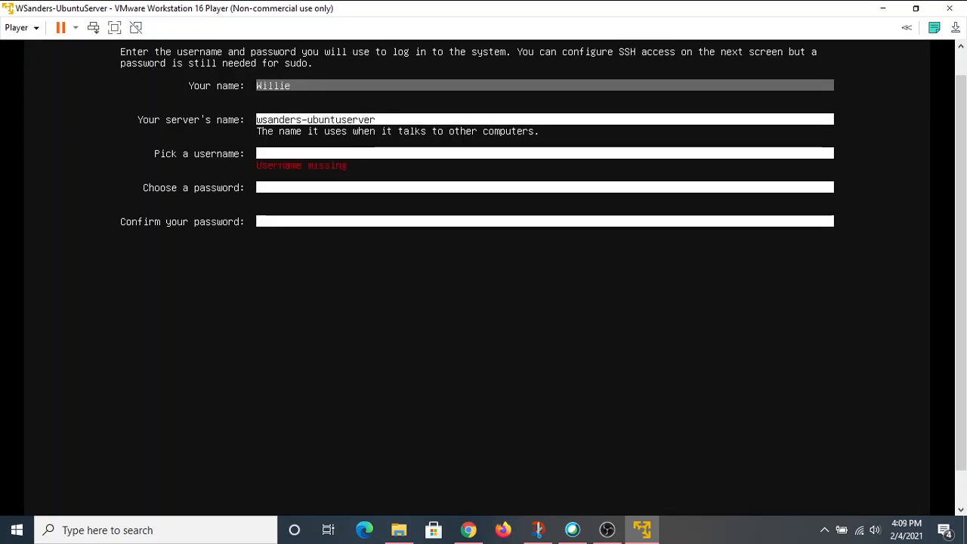
{"action": "type", "text": "Sanders"}
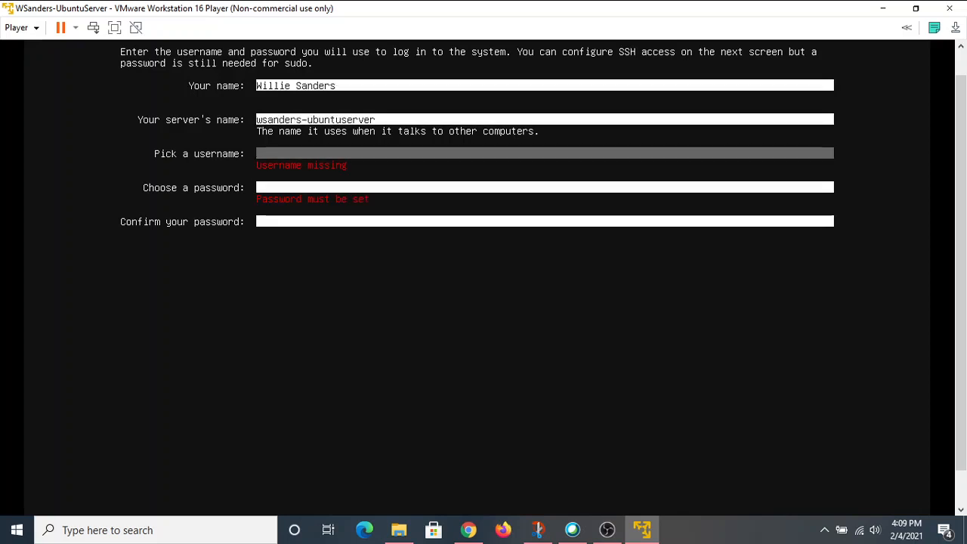
{"action": "type", "text": "wsanders"}
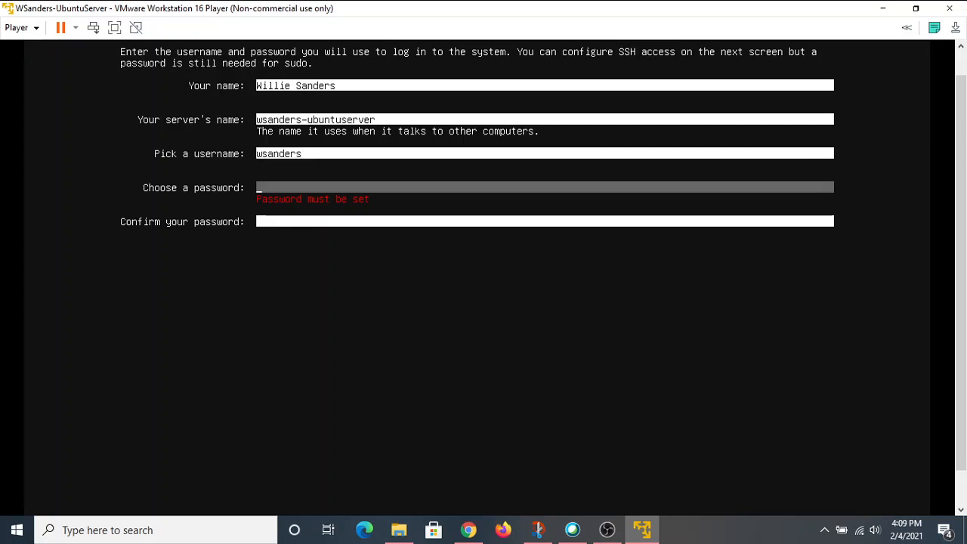
Step: Enter the password and a matching confirmation, fixing the mismatch
{"action": "type", "text": "****"}
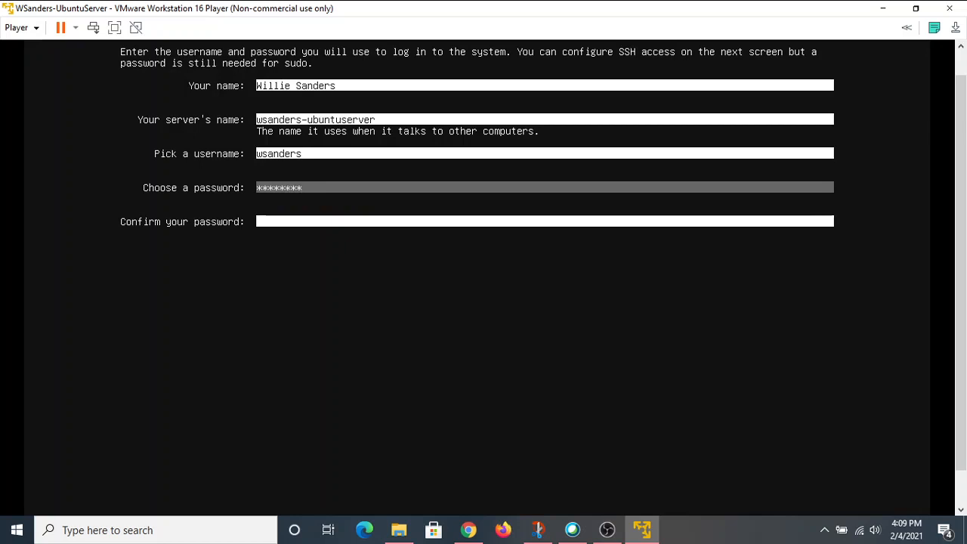
{"action": "type", "text": "*"}
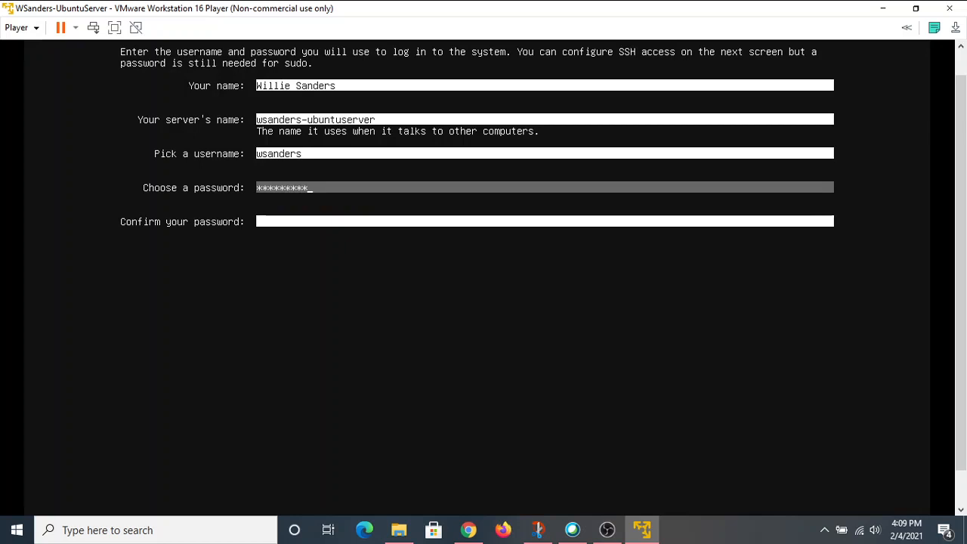
{"action": "type", "text": "***"}
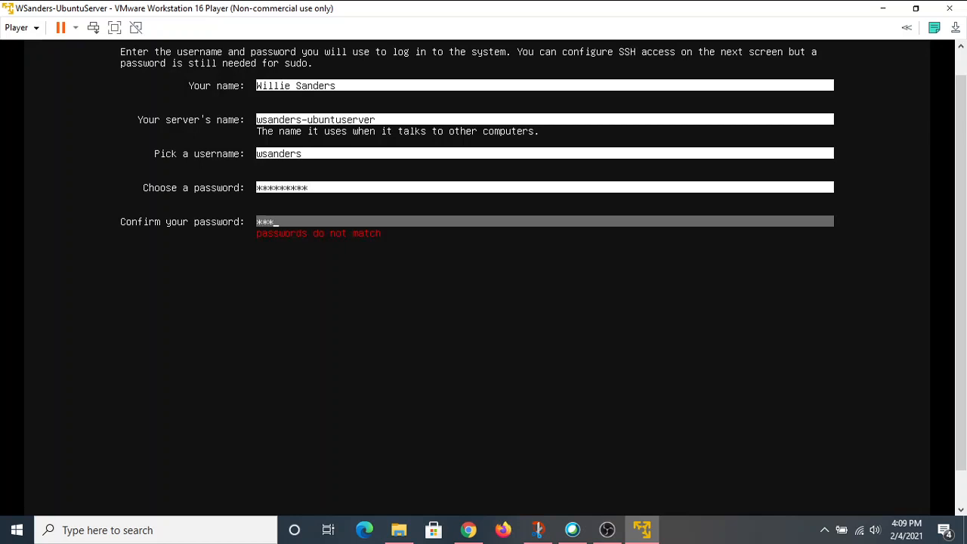
{"action": "key", "text": "BackSpace"}
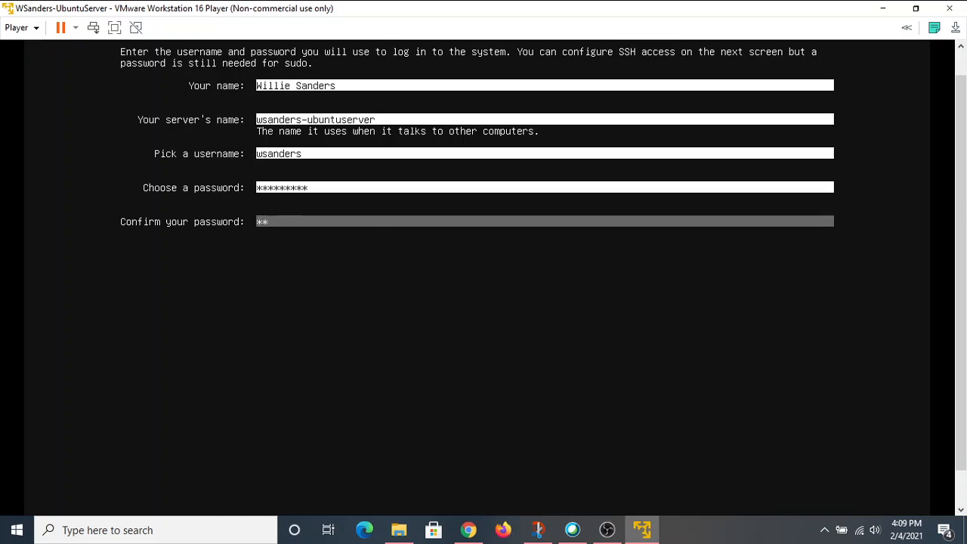
{"action": "type", "text": "*****"}
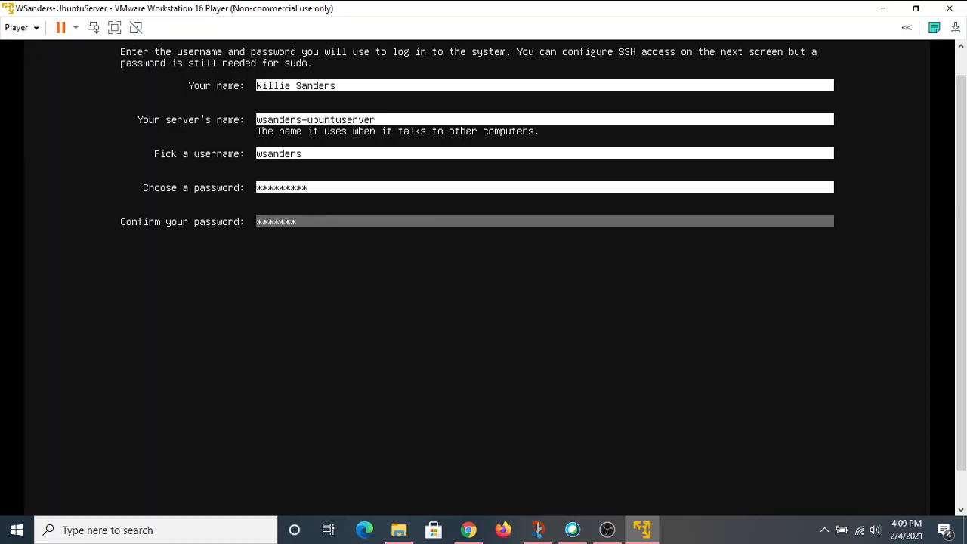
{"action": "type", "text": "**"}
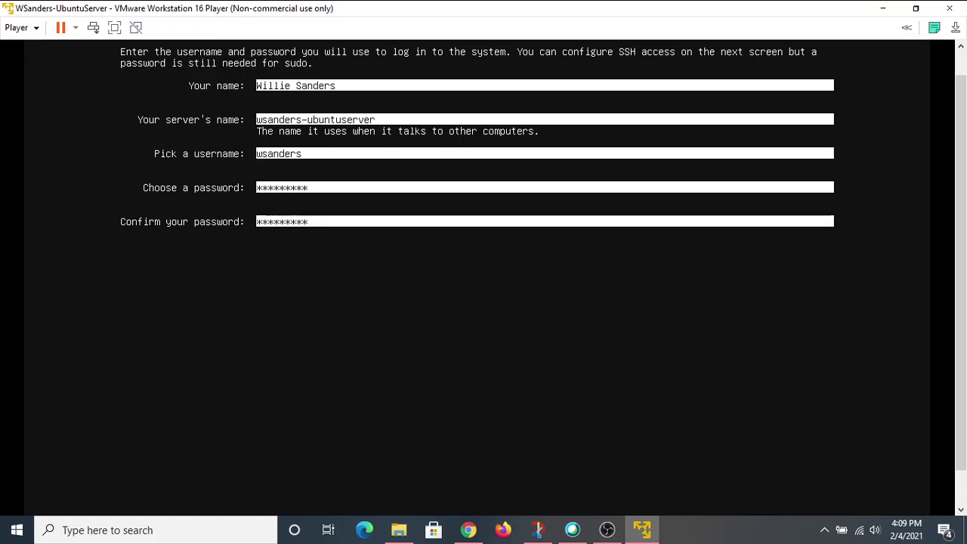
{"action": "mouse_move", "coordinate": [935, 93]}
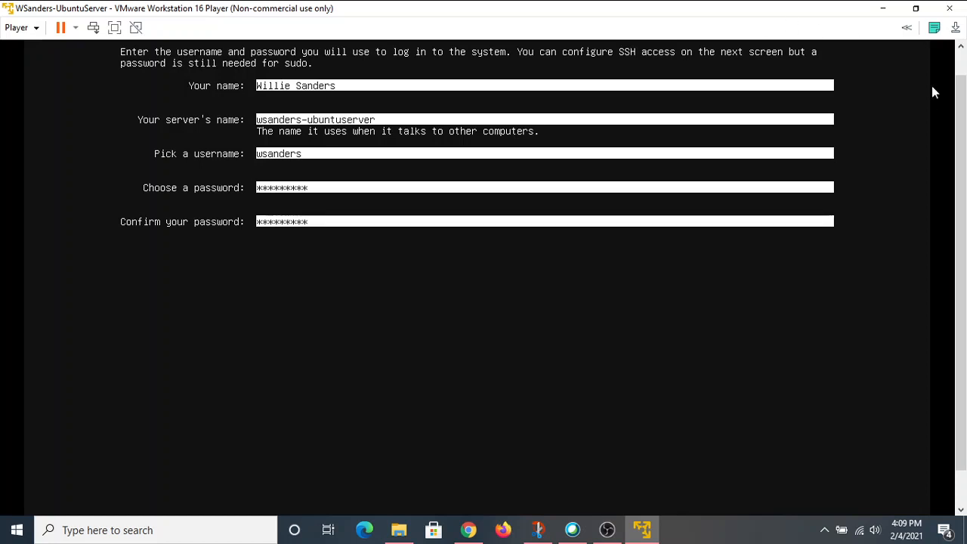
{"action": "scroll", "scroll_direction": "down", "scroll_amount": 3}
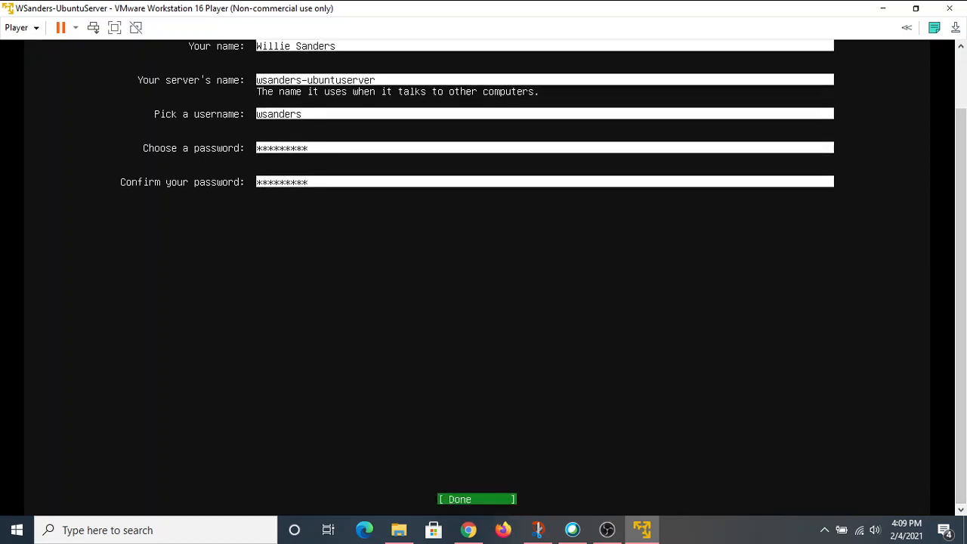
Step: Submit the completed user profile to reach SSH Setup, with OpenSSH server unchecked
{"action": "left_click", "coordinate": [476, 499]}
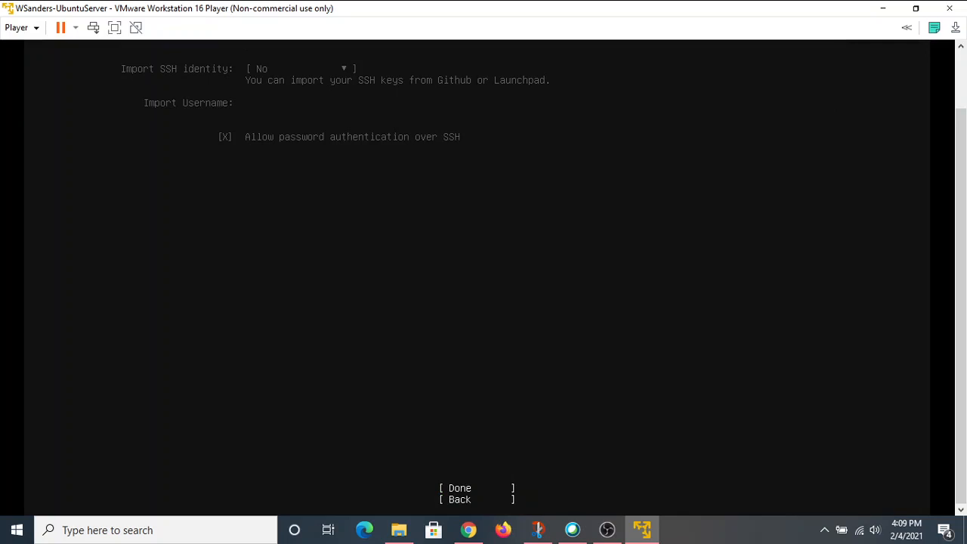
{"action": "scroll", "scroll_direction": "up", "scroll_amount": 3}
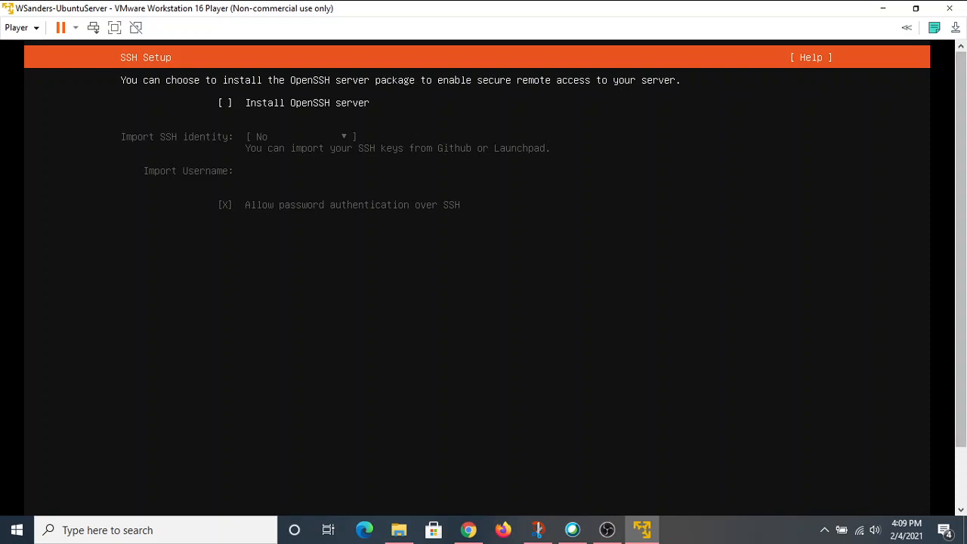
{"action": "scroll", "scroll_direction": "down", "scroll_amount": 3}
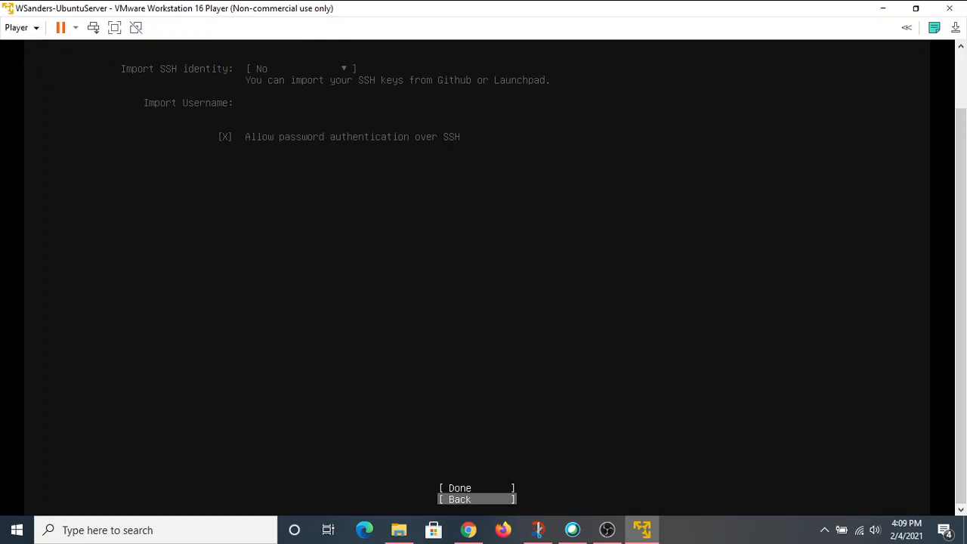
Step: Skip OpenSSH and leave all featured server snaps unselected so the installation begins
{"action": "left_click", "coordinate": [459, 487]}
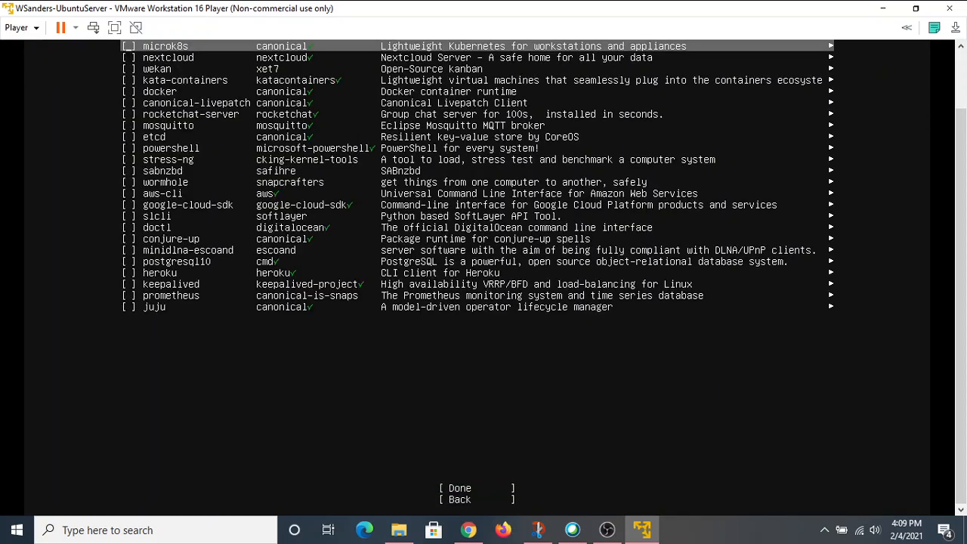
{"action": "scroll", "scroll_direction": "up", "scroll_amount": 3}
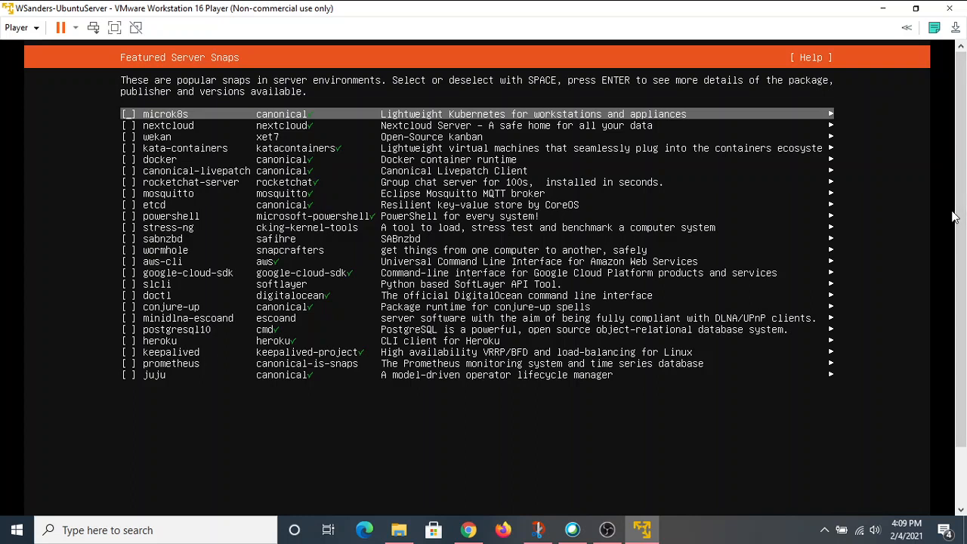
{"action": "mouse_move", "coordinate": [948, 204]}
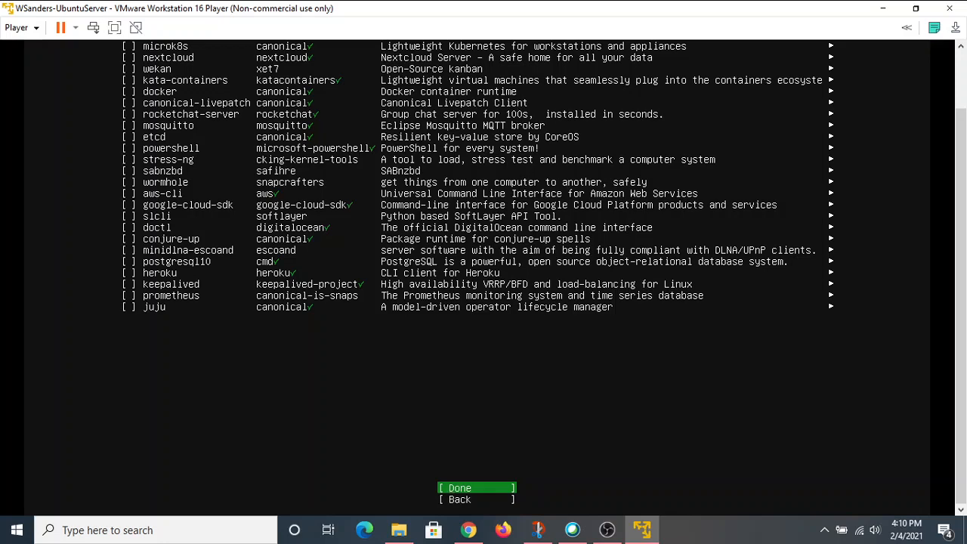
{"action": "left_click", "coordinate": [458, 487]}
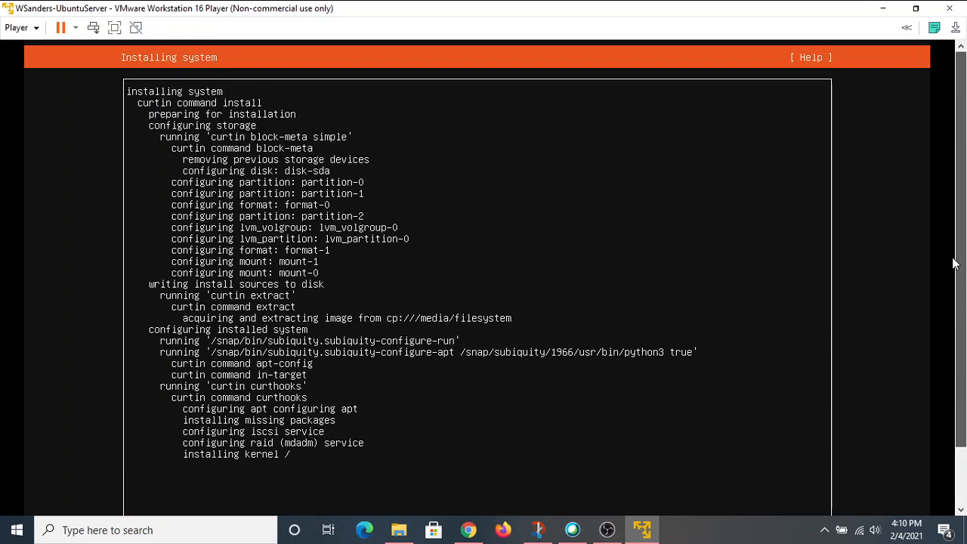
Step: Wait while curtin configures storage, extracts the image and installs the kernel
{"action": "scroll", "scroll_direction": "down", "scroll_amount": 3}
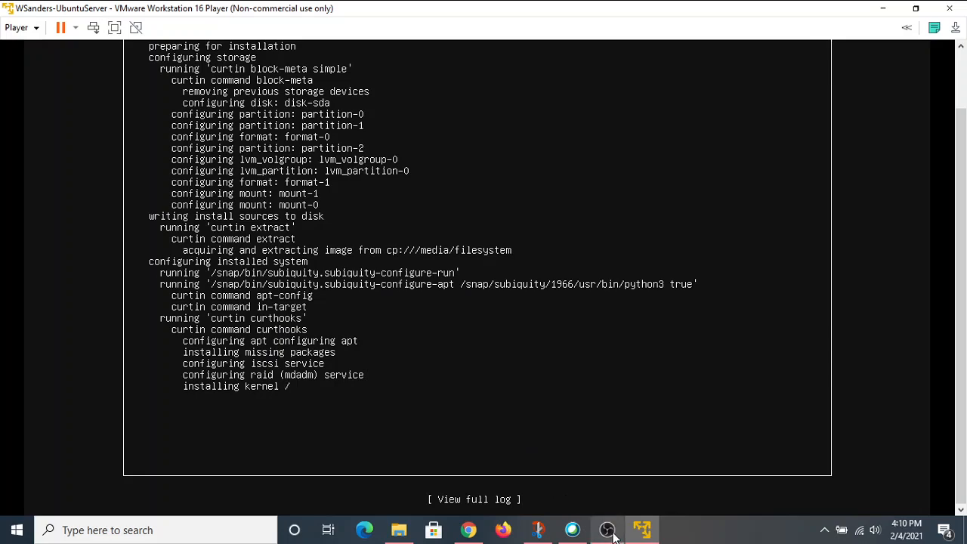
{"action": "left_click", "coordinate": [607, 530]}
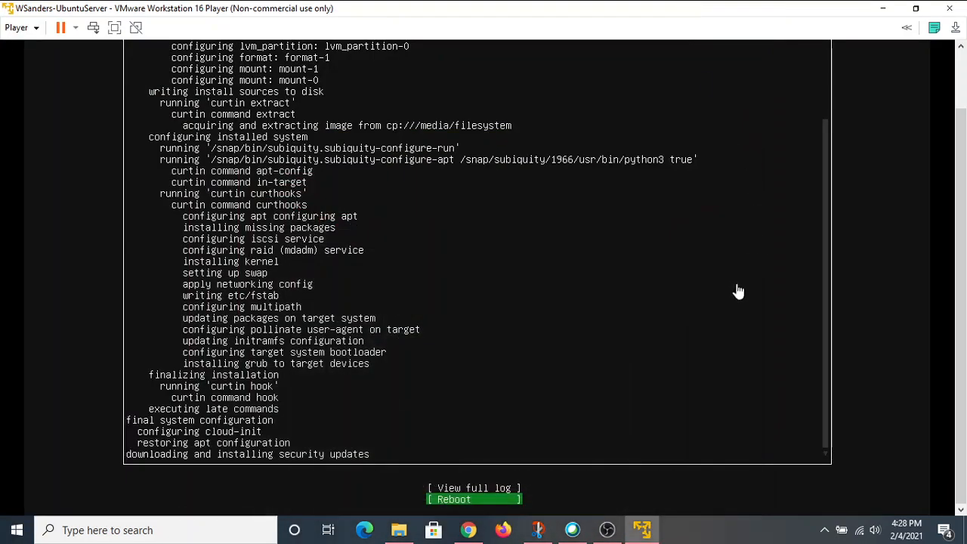
{"action": "mouse_move", "coordinate": [732, 306]}
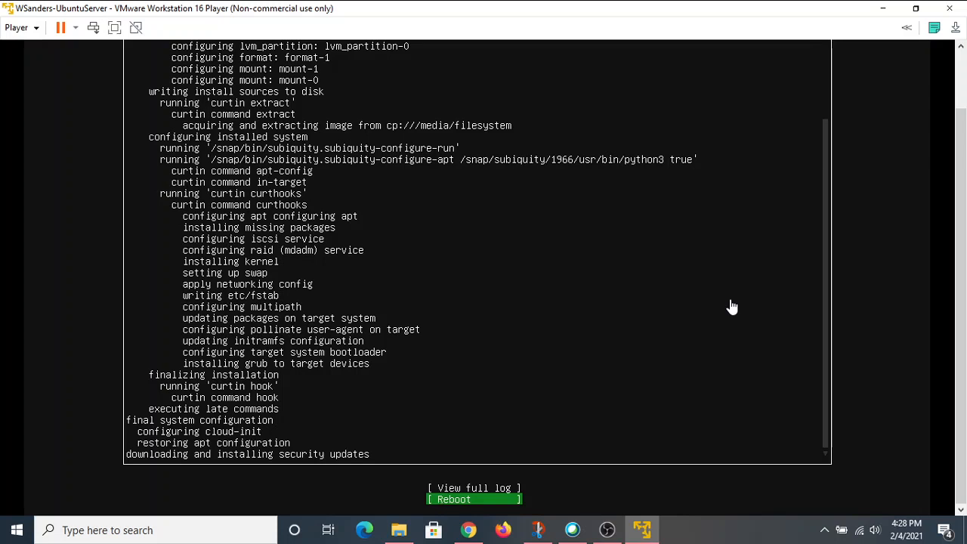
{"action": "mouse_move", "coordinate": [514, 394]}
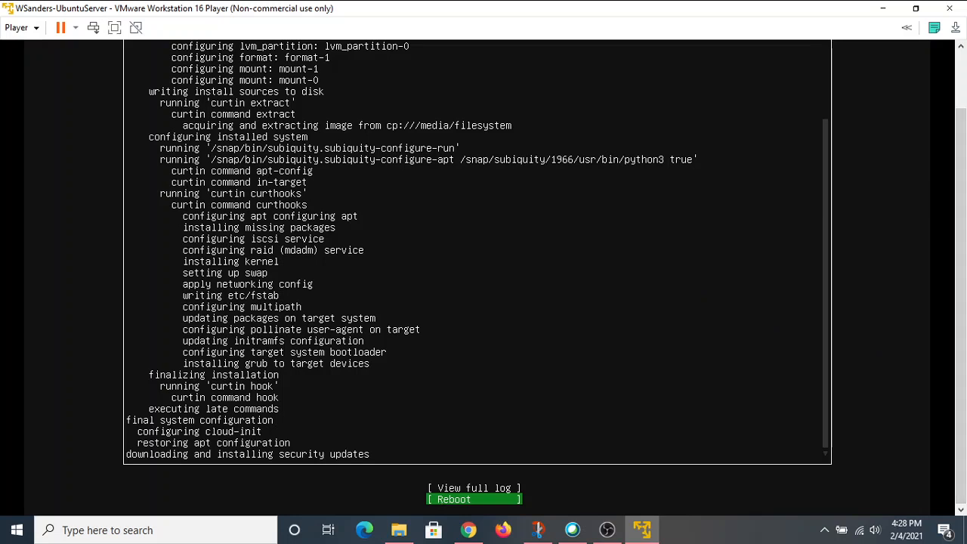
Step: Select Reboot once the security updates finish downloading
{"action": "left_click", "coordinate": [474, 498]}
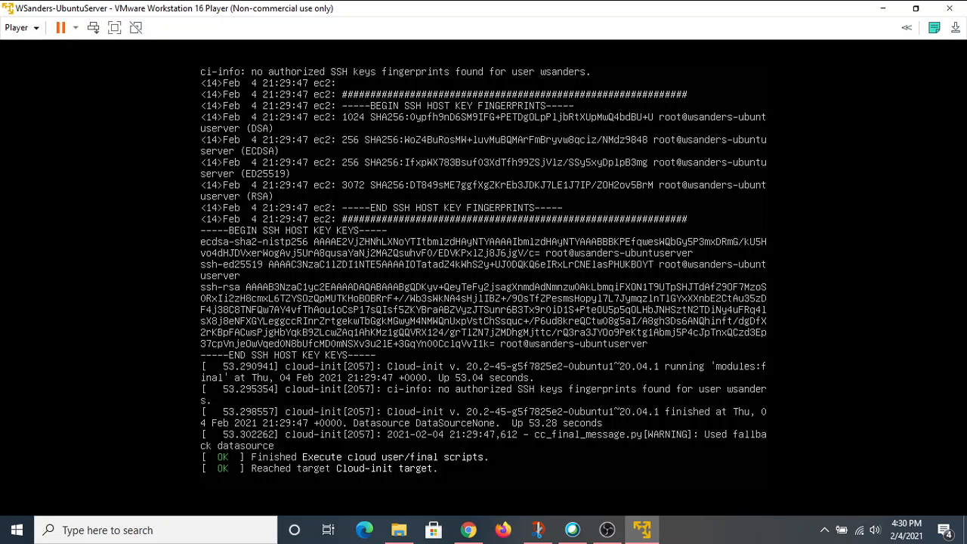
{"action": "mouse_move", "coordinate": [668, 226]}
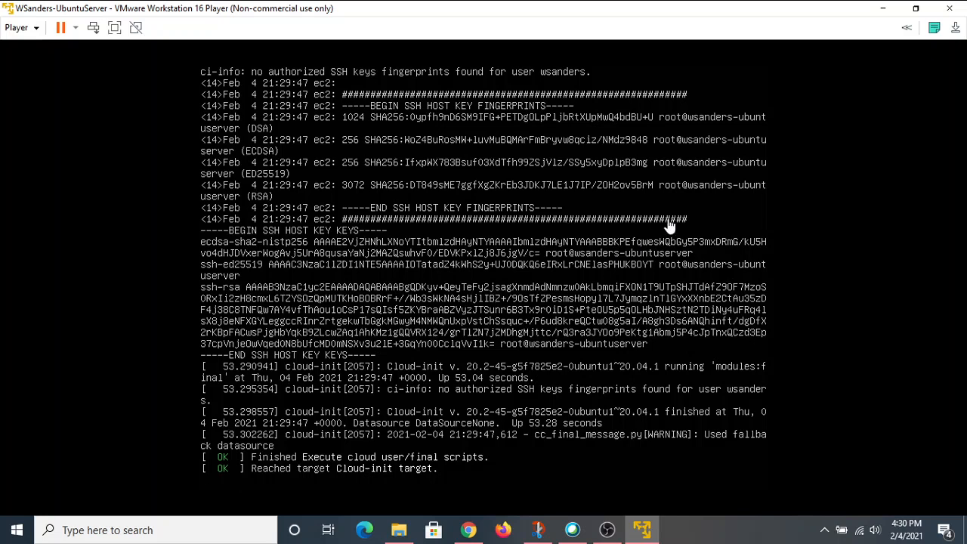
{"action": "mouse_move", "coordinate": [670, 227]}
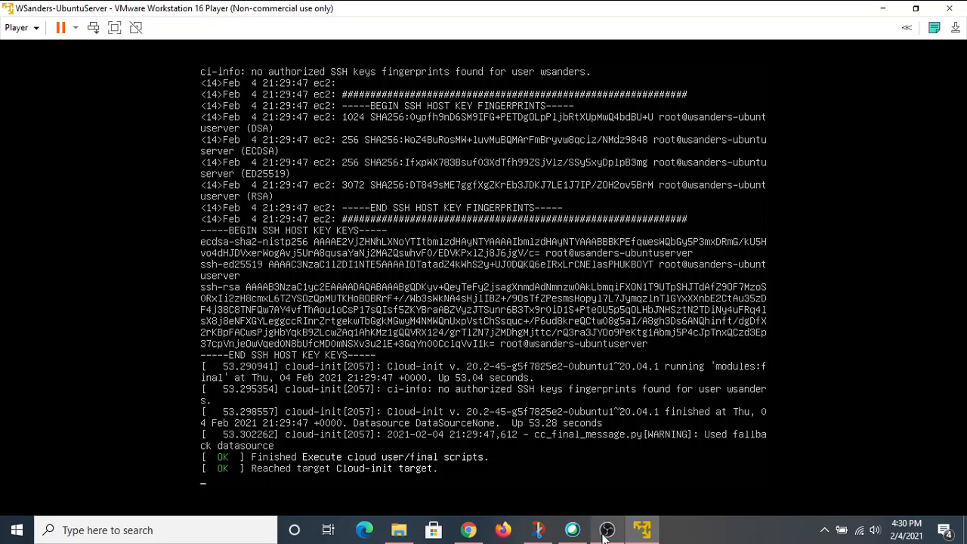
{"action": "mouse_move", "coordinate": [606, 530]}
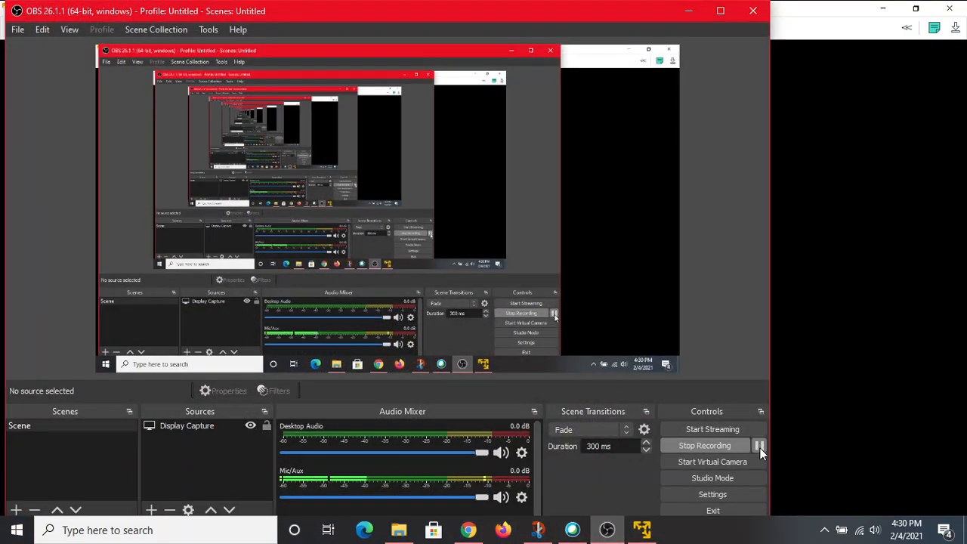
Step: Enter the username 'wsander' at the Ubuntu login prompt
{"action": "left_click", "coordinate": [642, 529]}
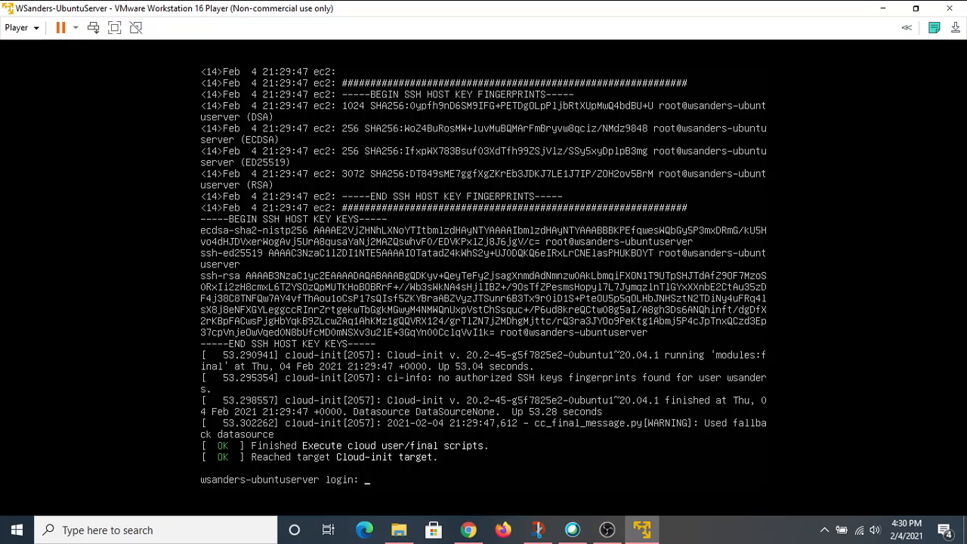
{"action": "type", "text": "w"}
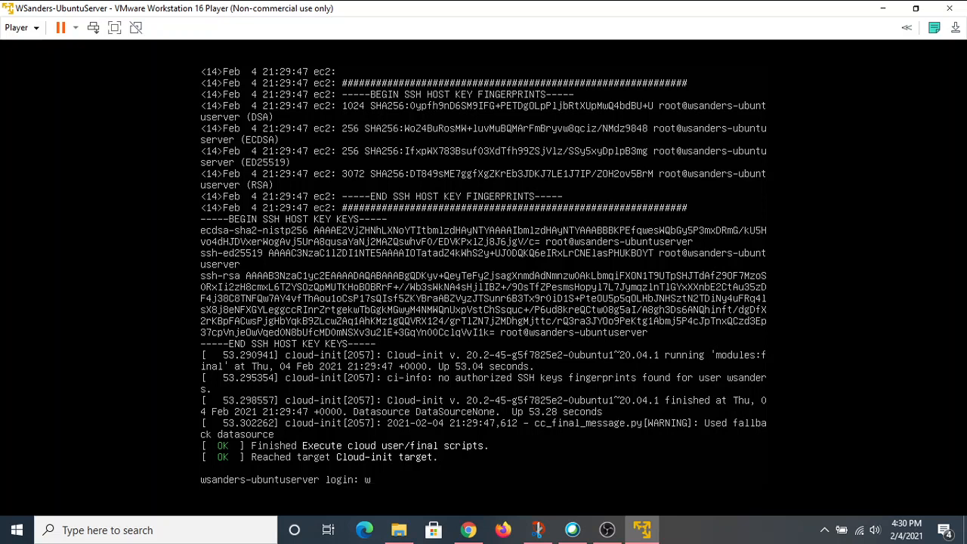
{"action": "type", "text": "sanders"}
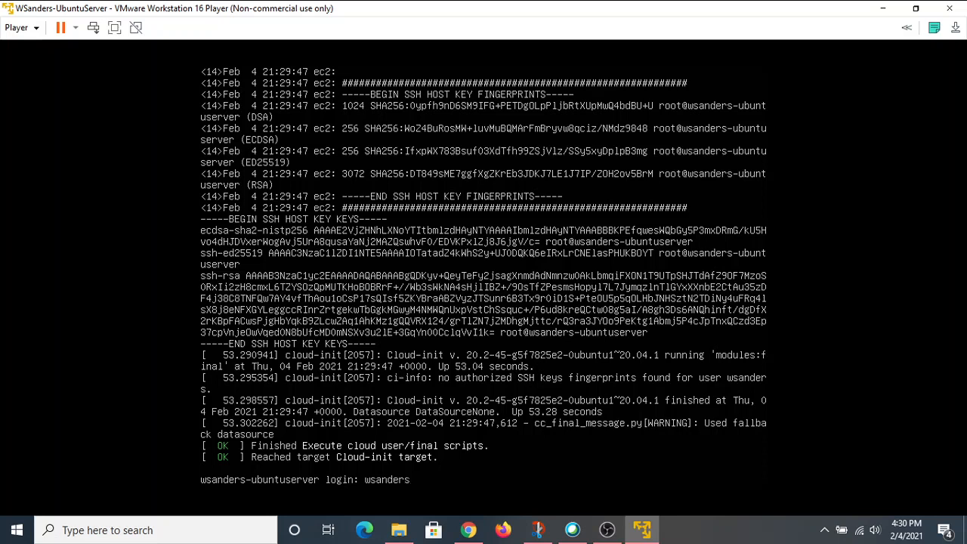
{"action": "key", "text": "Return"}
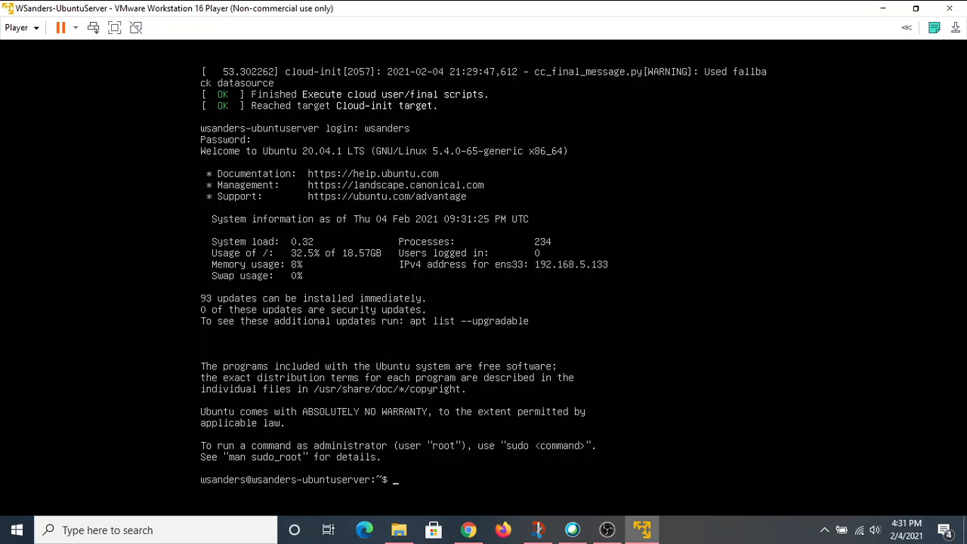
Step: Run ls to list the home directory, erasing a stray character afterwards
{"action": "type", "text": "ls"}
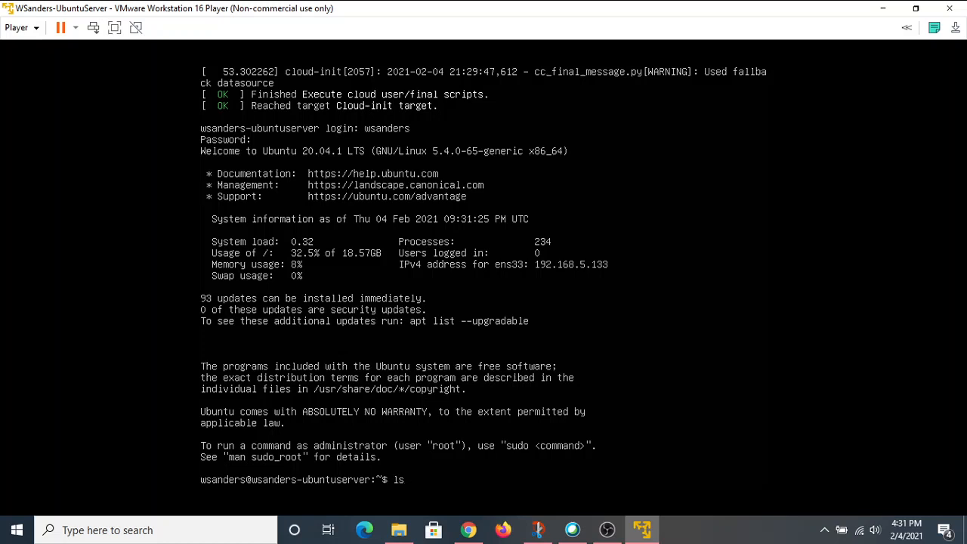
{"action": "key", "text": "Return"}
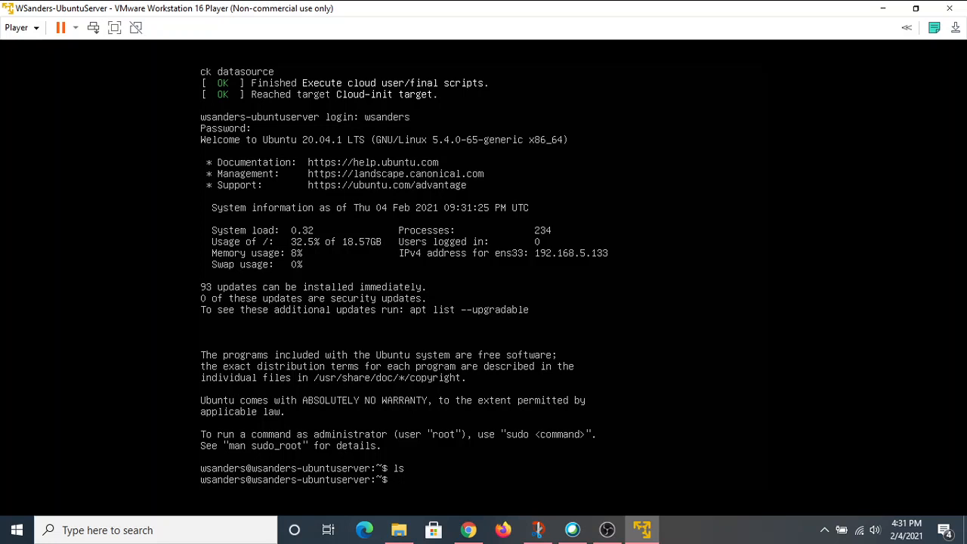
{"action": "type", "text": "l"}
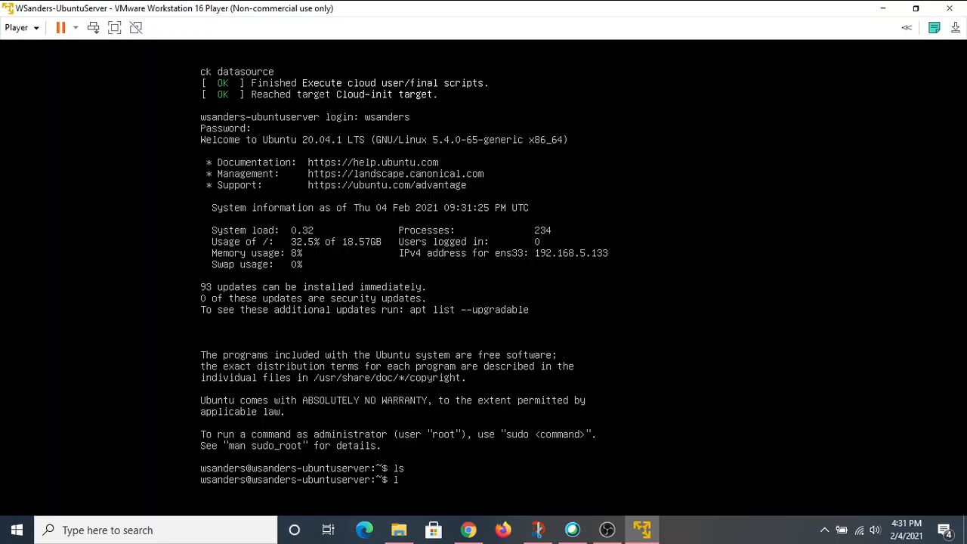
{"action": "key", "text": "backspace"}
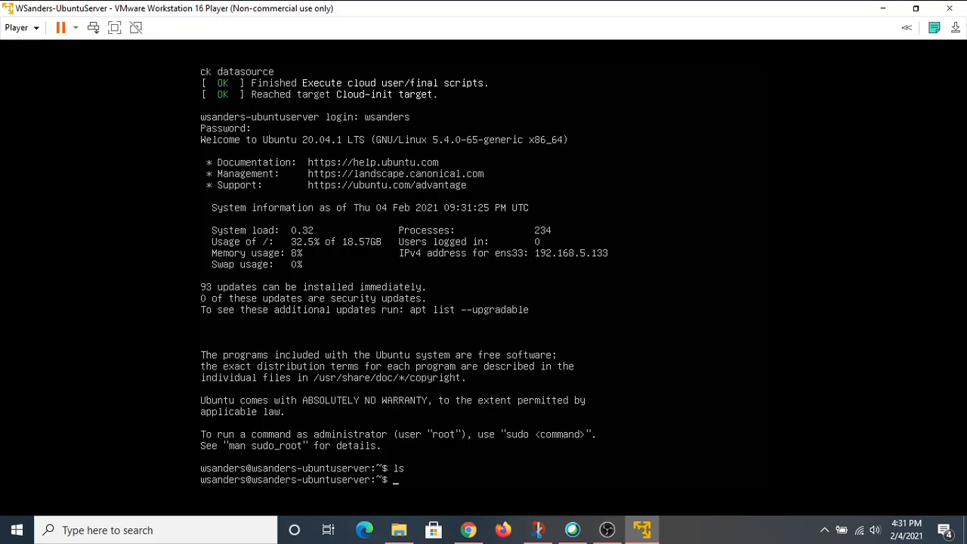
Step: Run the listing again with sudo, then open the manual page for man
{"action": "type", "text": "sud"}
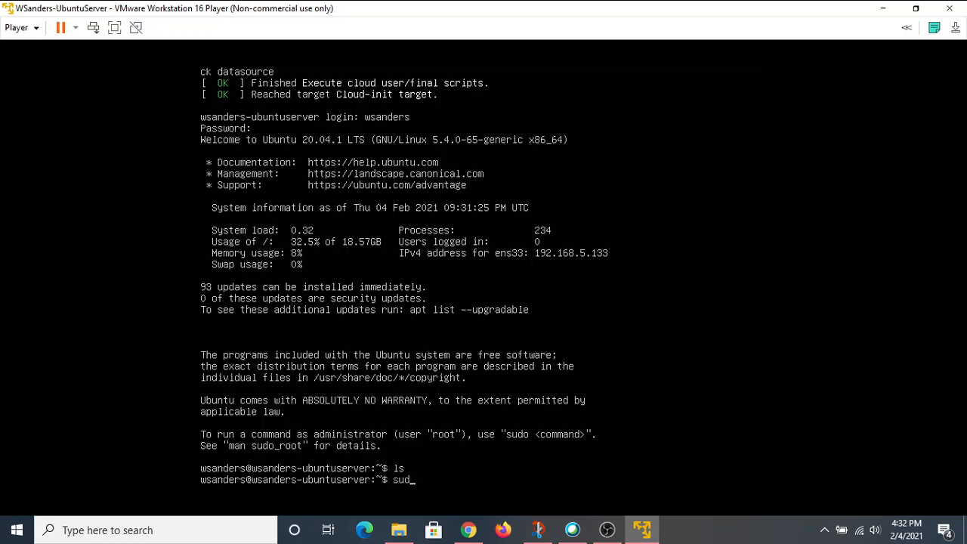
{"action": "type", "text": "o"}
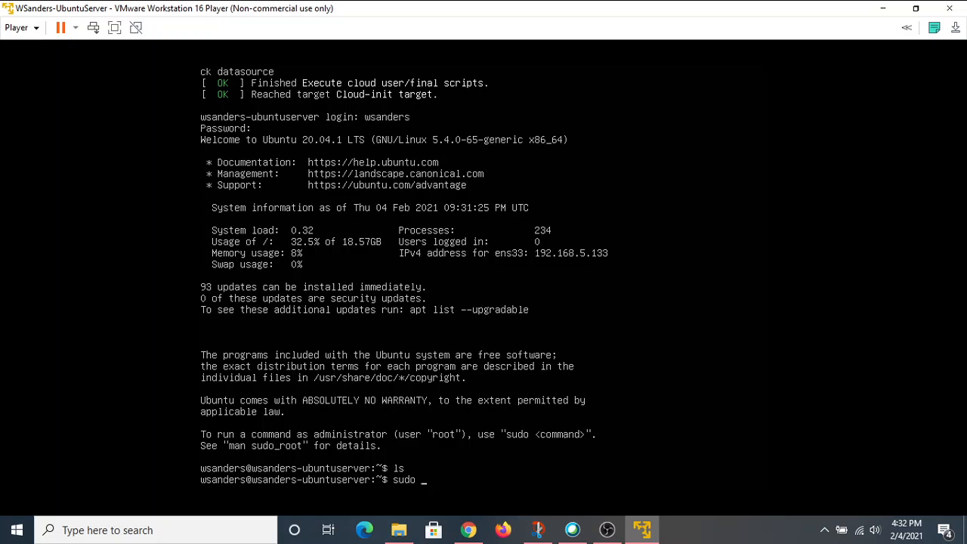
{"action": "key", "text": "Return"}
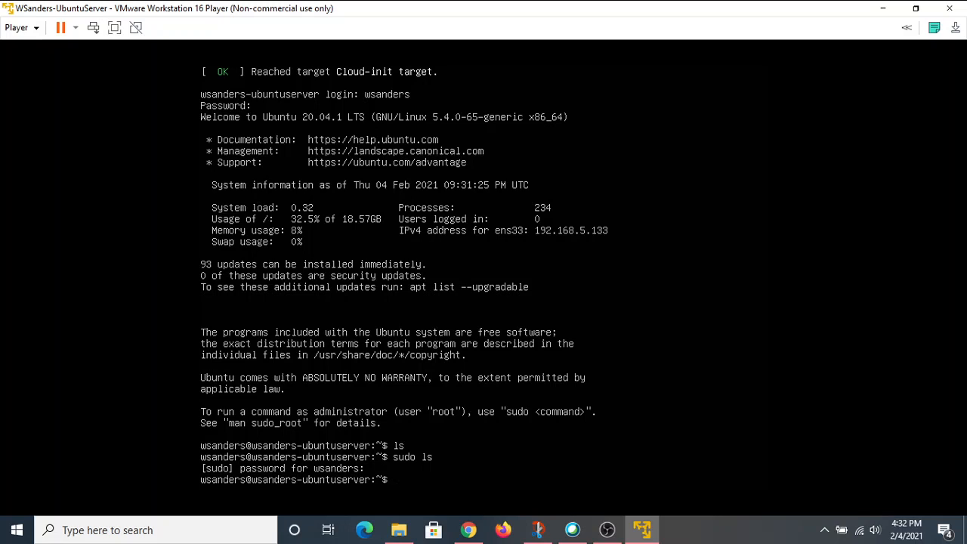
{"action": "type", "text": "man"}
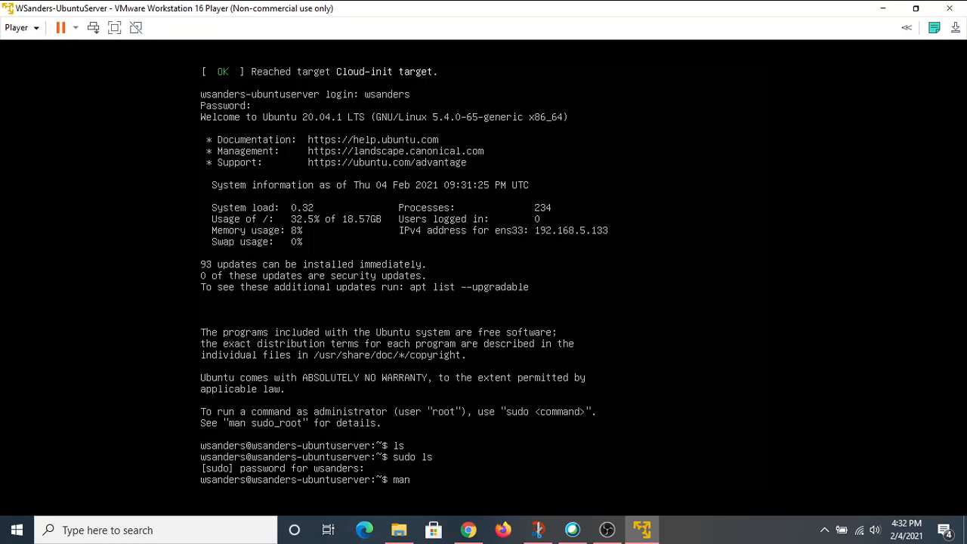
{"action": "key", "text": "Return"}
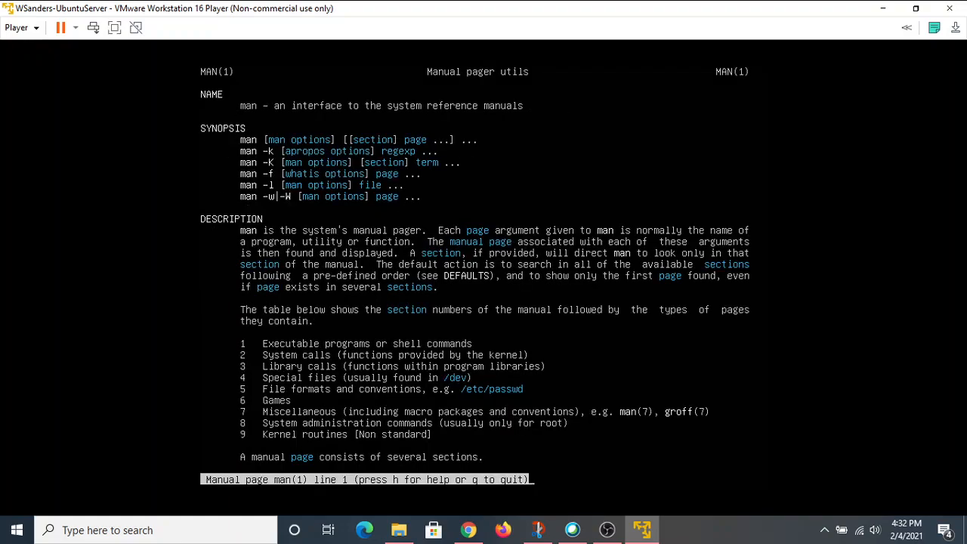
Step: Scroll the man page, quit it, try cls (not found), then type clear
{"action": "scroll", "scroll_direction": "down", "scroll_amount": 3}
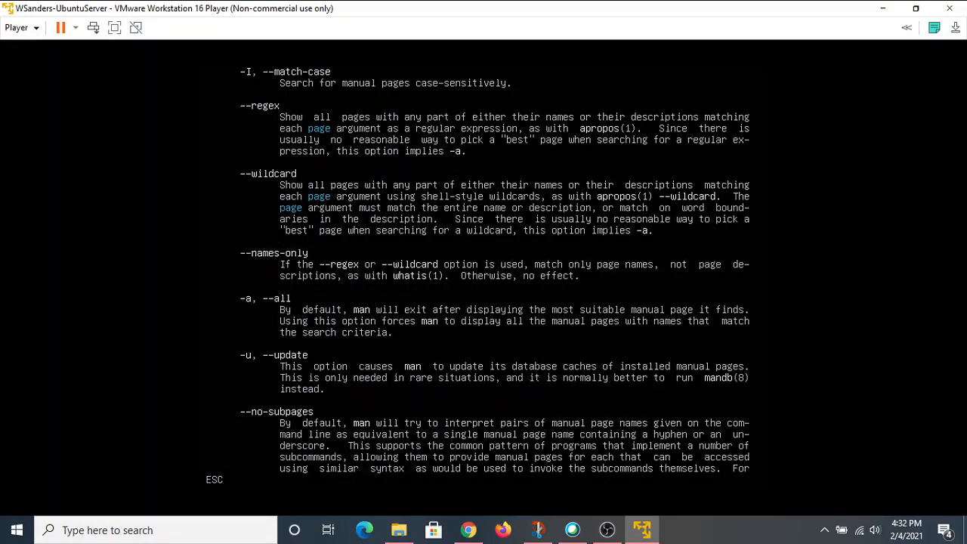
{"action": "key", "text": "q"}
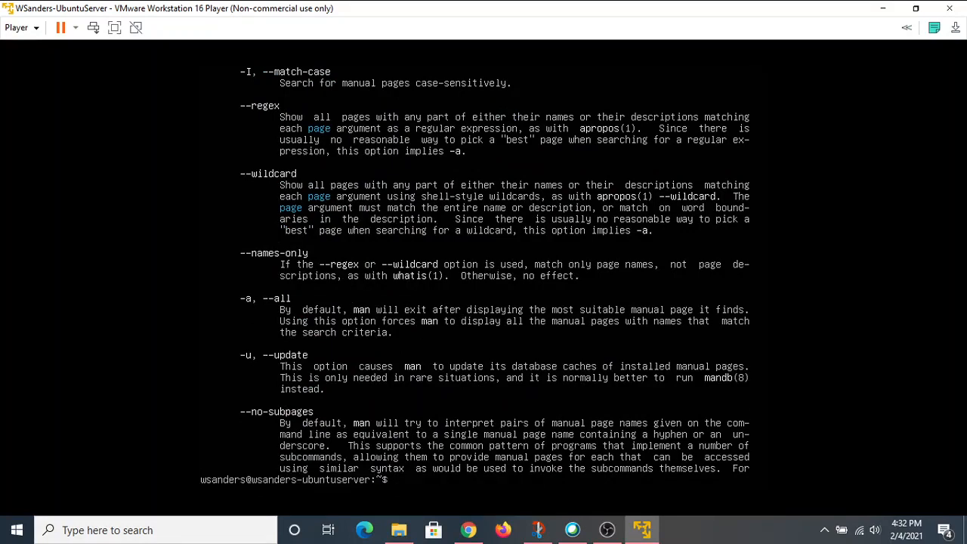
{"action": "type", "text": "cls"}
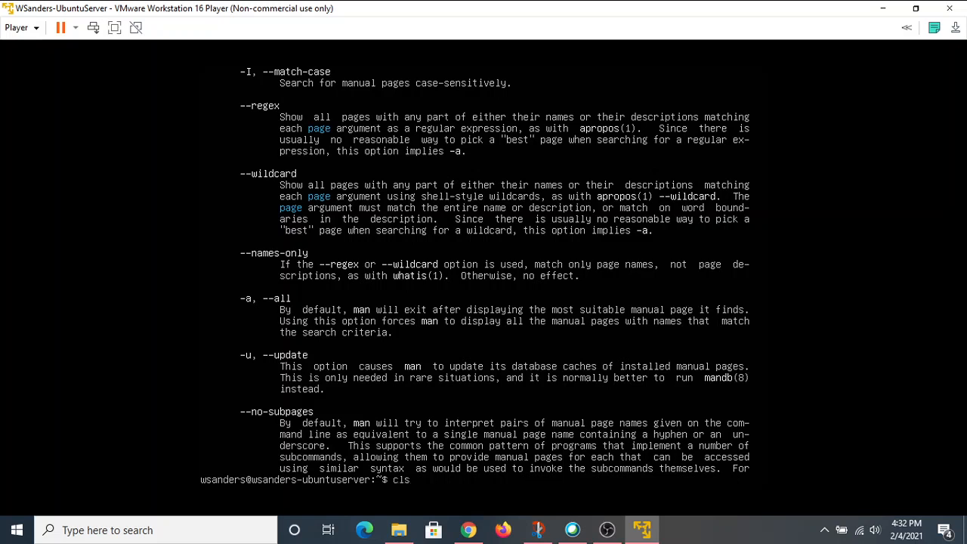
{"action": "key", "text": "Return"}
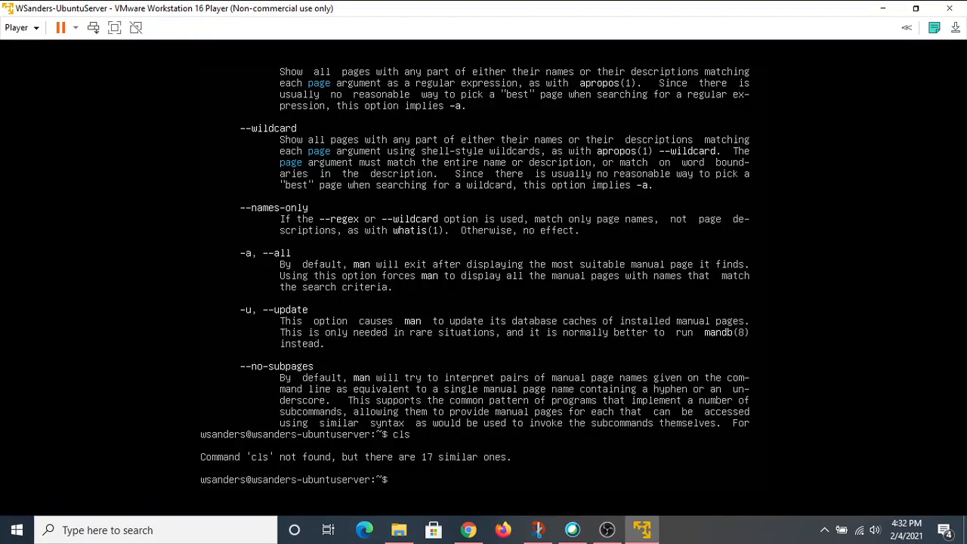
{"action": "type", "text": "clear"}
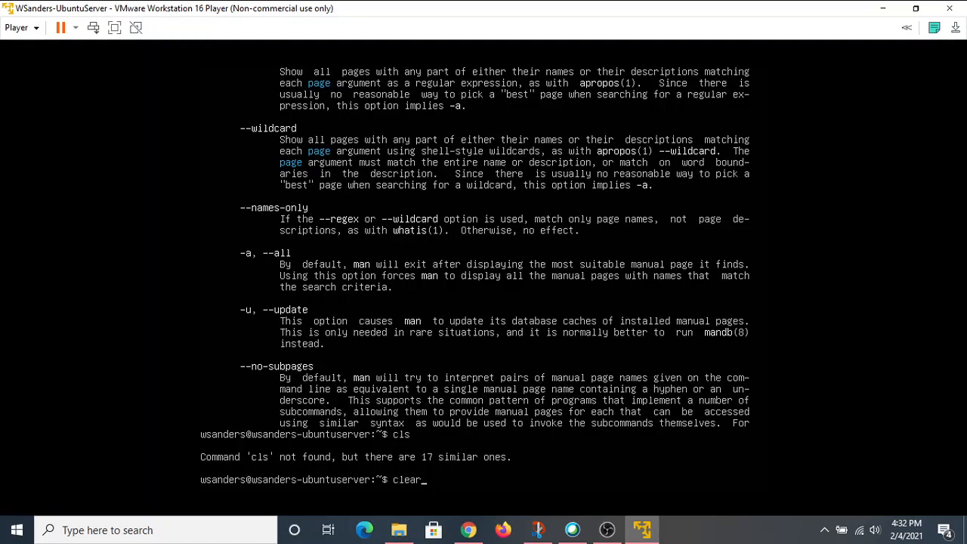